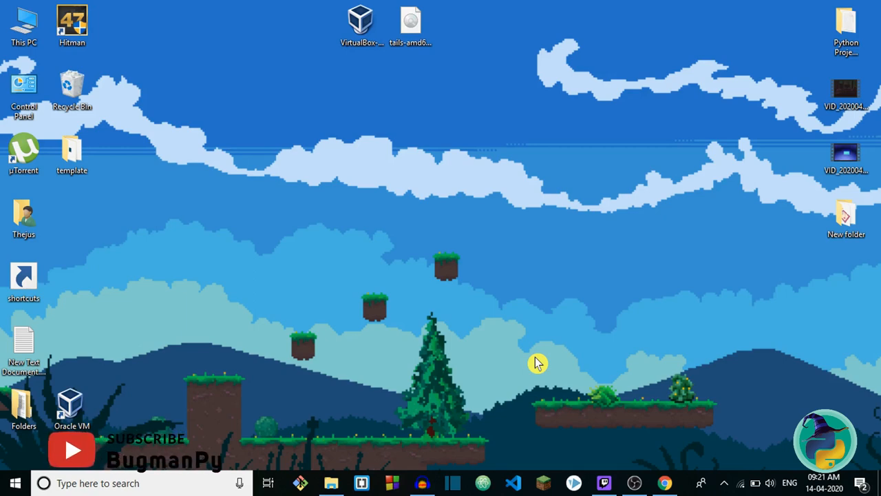
Search 'virtual box' in Chrome and reach the official VirtualBox 6.1 downloads page.
click(664, 482)
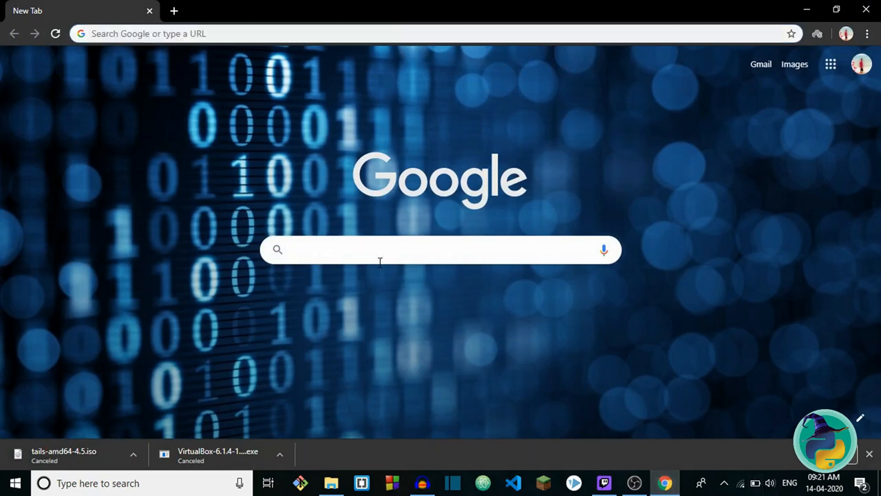
text(virtual box)
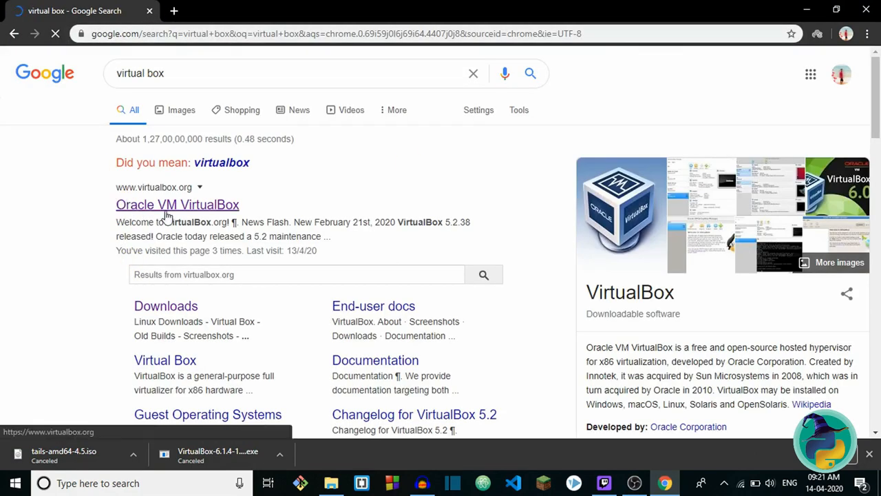
click(176, 204)
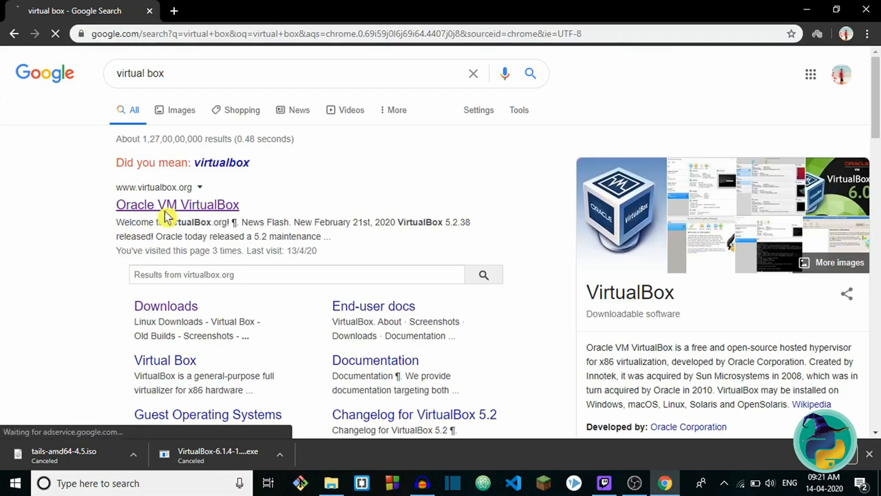
click(176, 204)
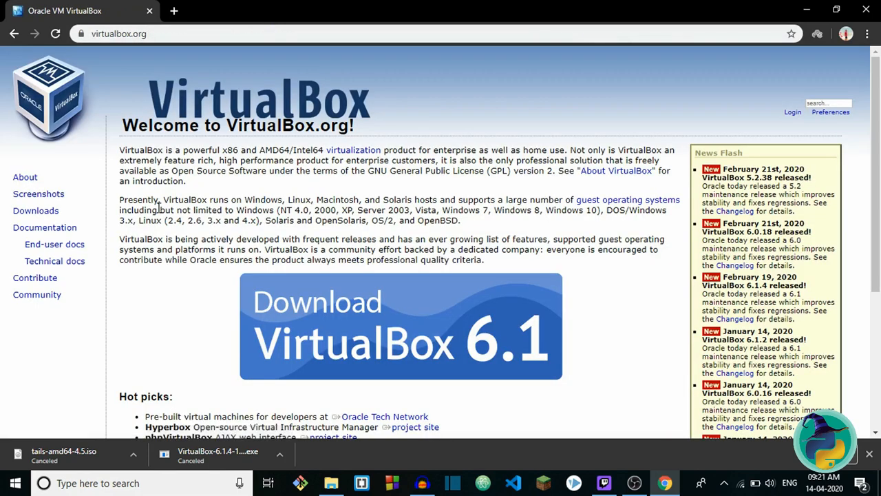
mouse_move(371, 338)
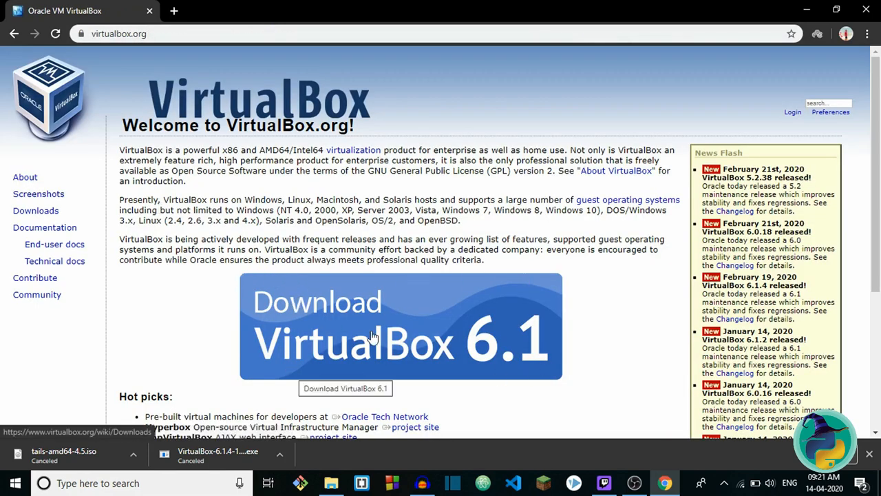
click(402, 324)
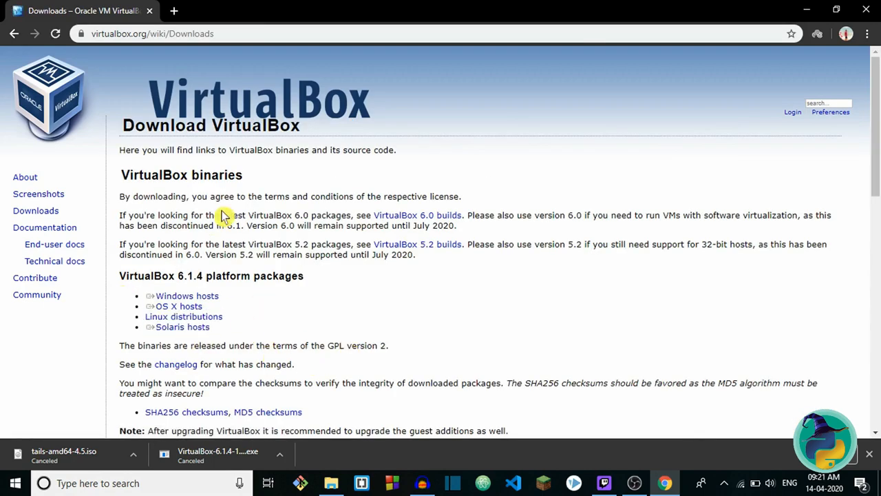
Start the VirtualBox 6.1.4 Windows hosts installer download, cancel it, and get a new blank tab.
scroll(down, 3)
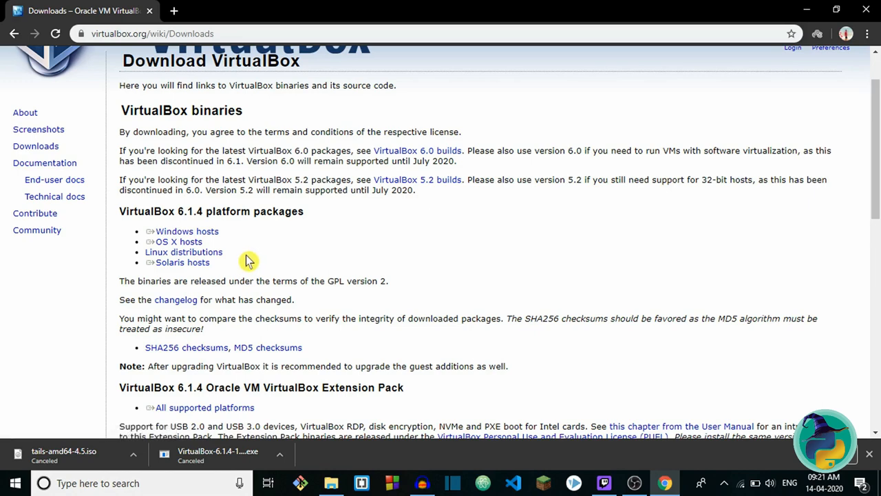
click(187, 232)
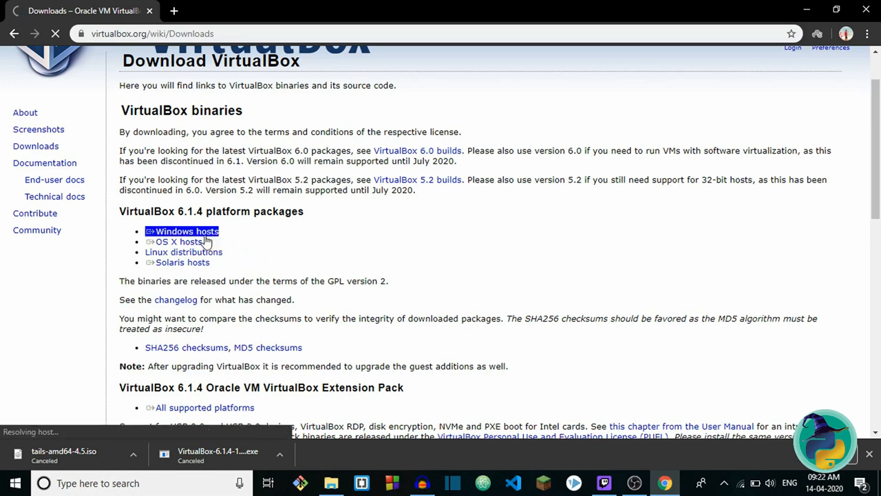
click(187, 231)
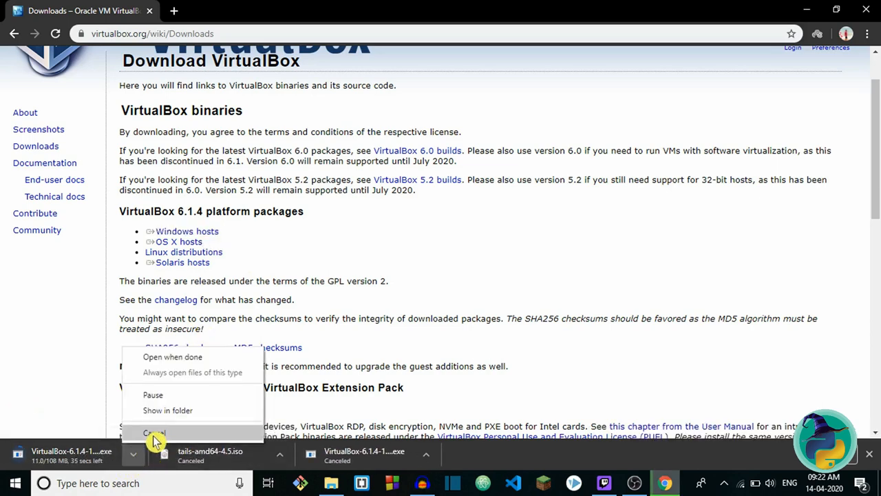
click(153, 432)
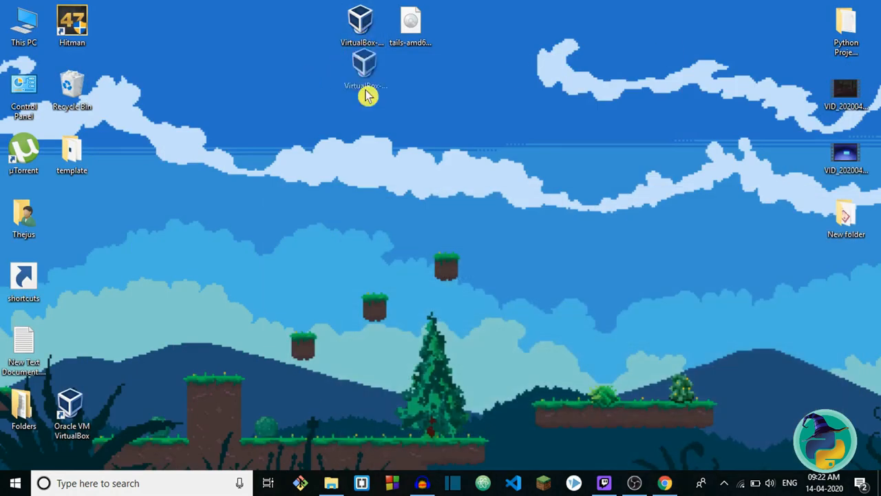
drag(364, 62, 460, 162)
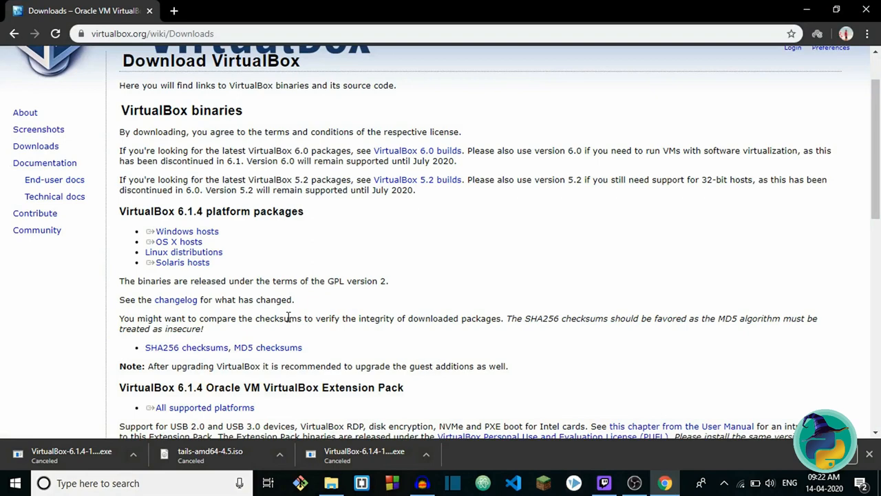
mouse_move(818, 63)
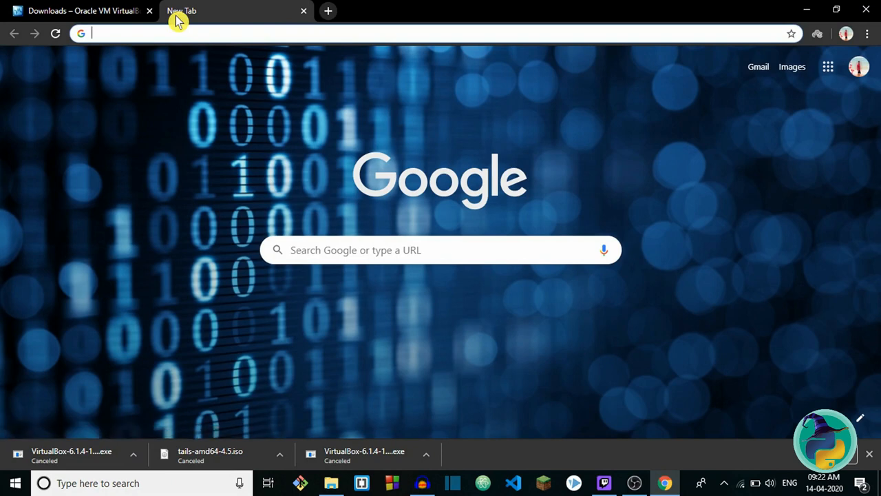
Search 'tails os', reach tails.boum.org and the Tails 4.5 download page for virtual machines (ISO).
text(tails os)
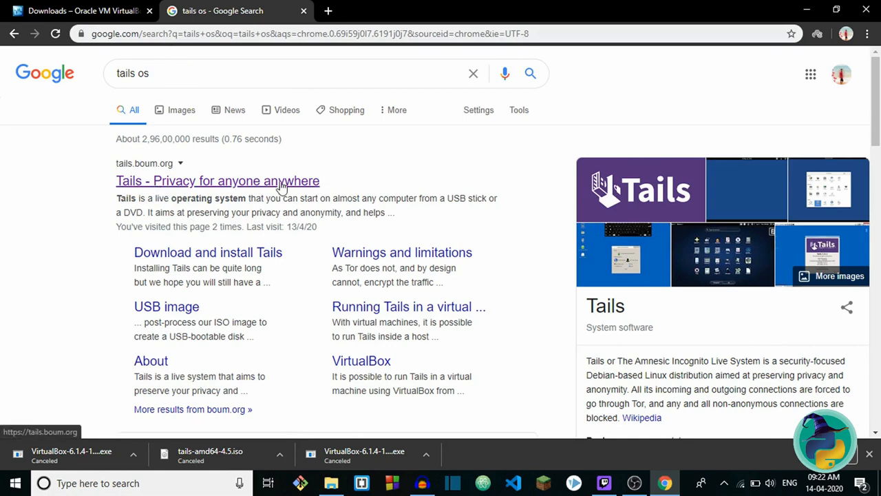
click(217, 181)
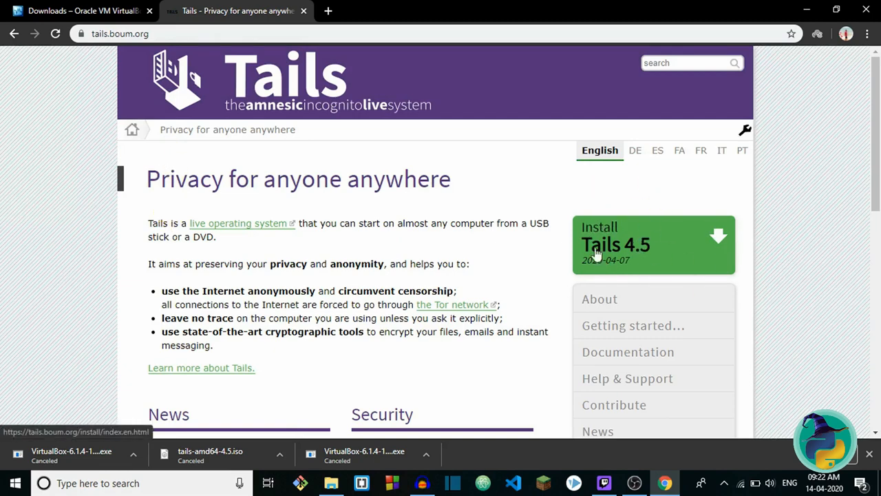
mouse_move(636, 251)
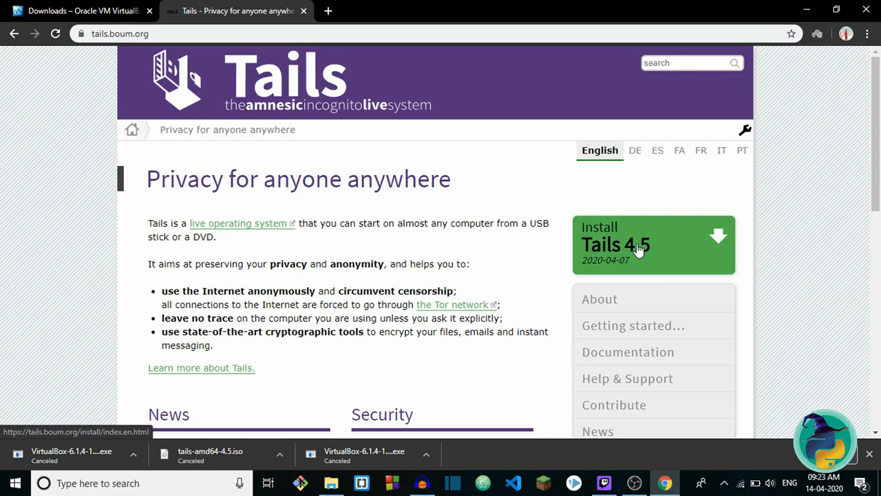
click(653, 245)
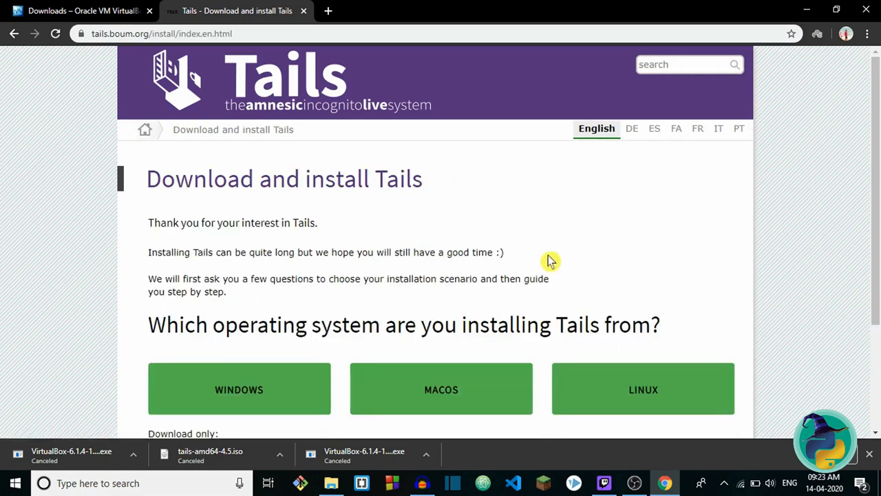
scroll(down, 3)
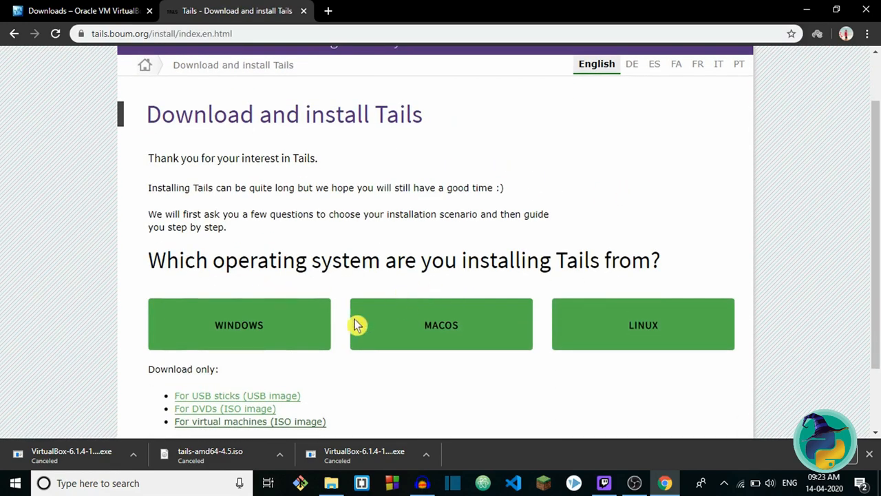
mouse_move(370, 331)
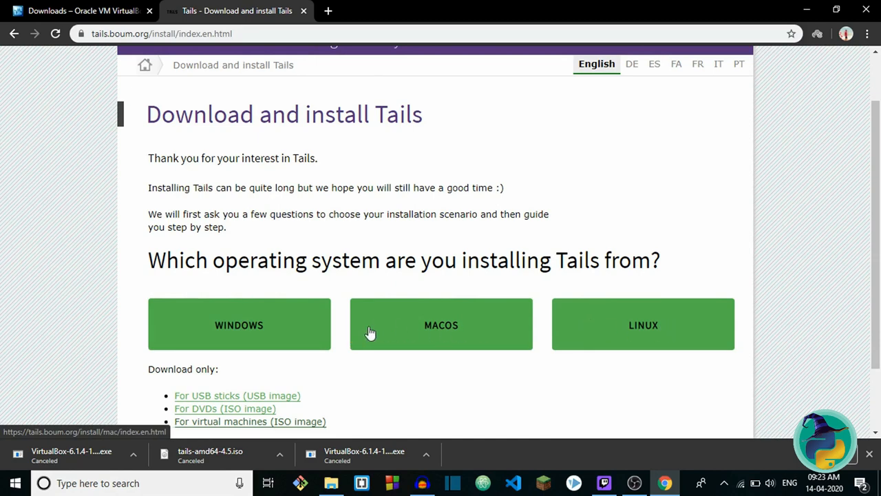
scroll(down, 3)
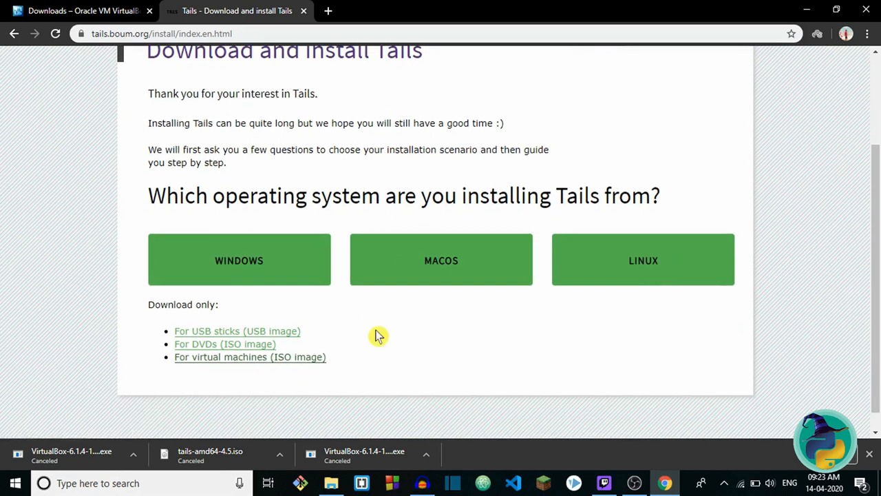
mouse_move(171, 370)
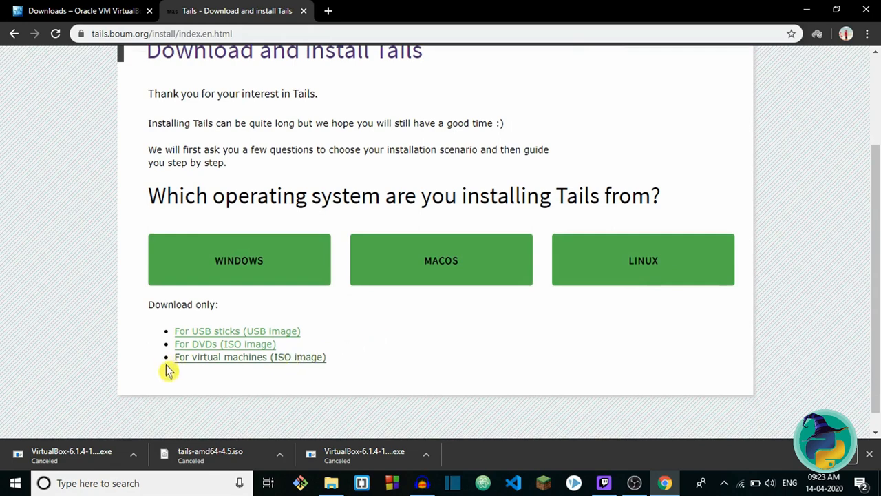
mouse_move(268, 356)
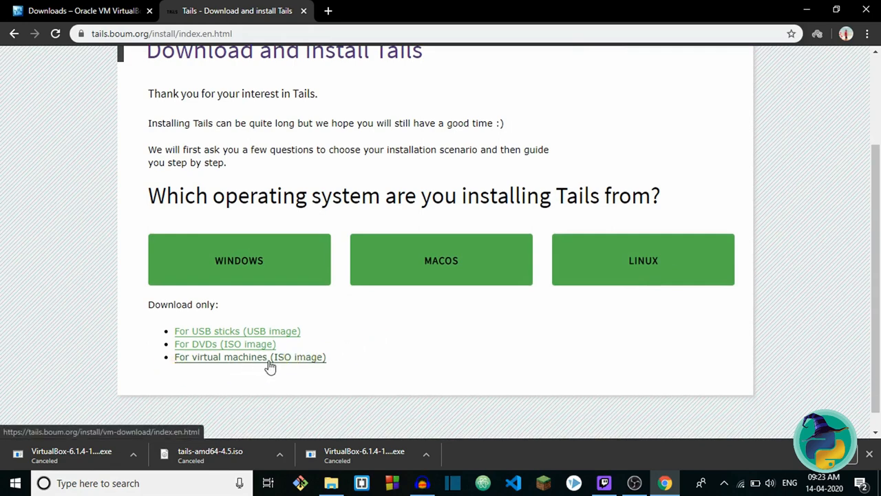
mouse_move(232, 365)
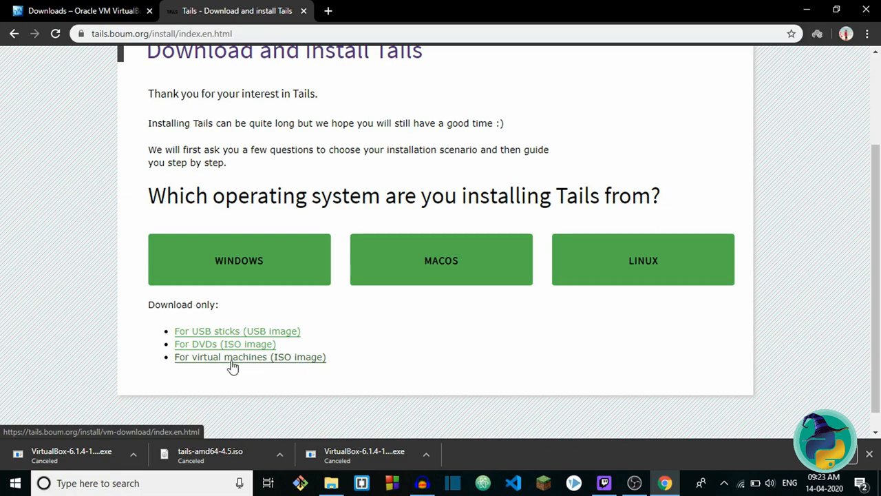
mouse_move(237, 367)
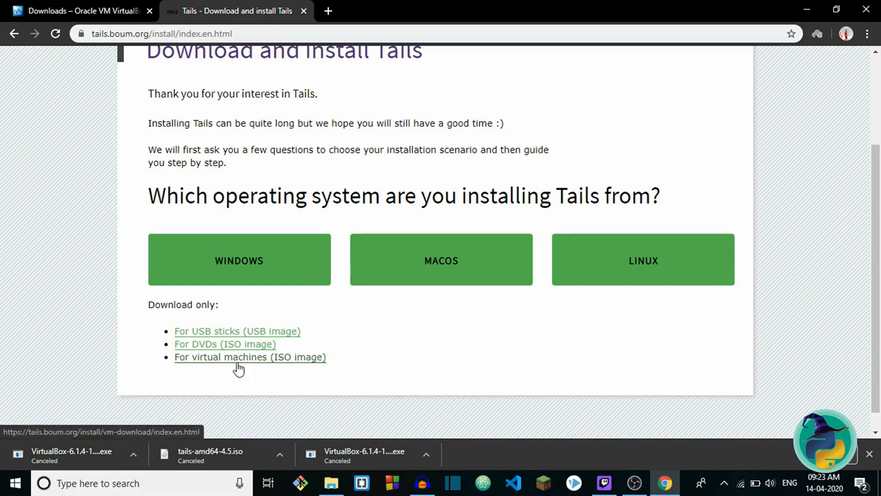
click(251, 357)
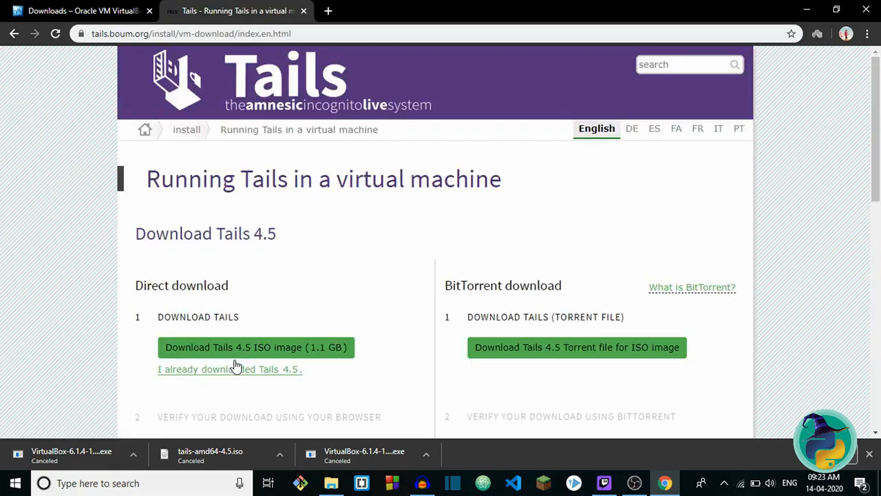
Start the Tails 4.5 ISO download and then cancel it from Chrome's download bar.
scroll(down, 3)
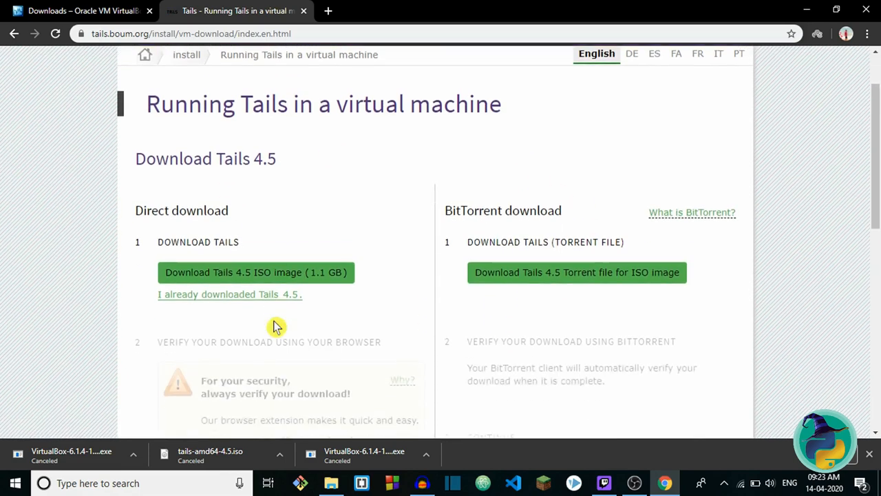
scroll(down, 3)
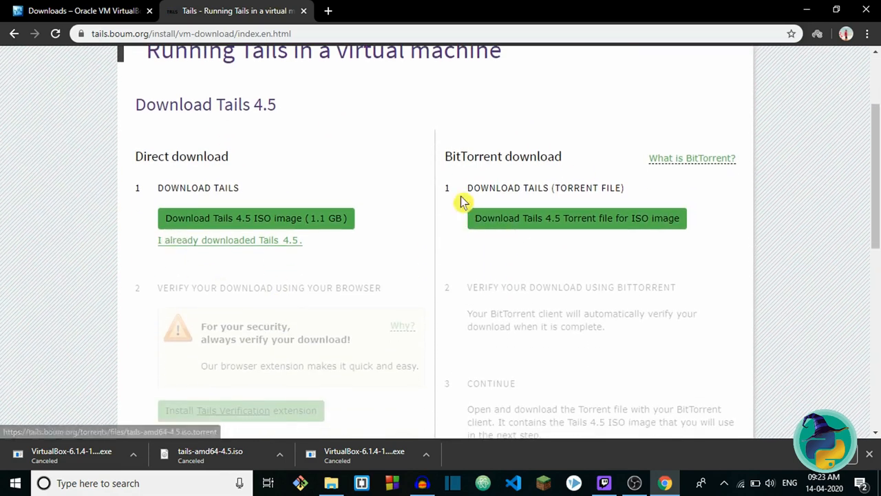
mouse_move(586, 226)
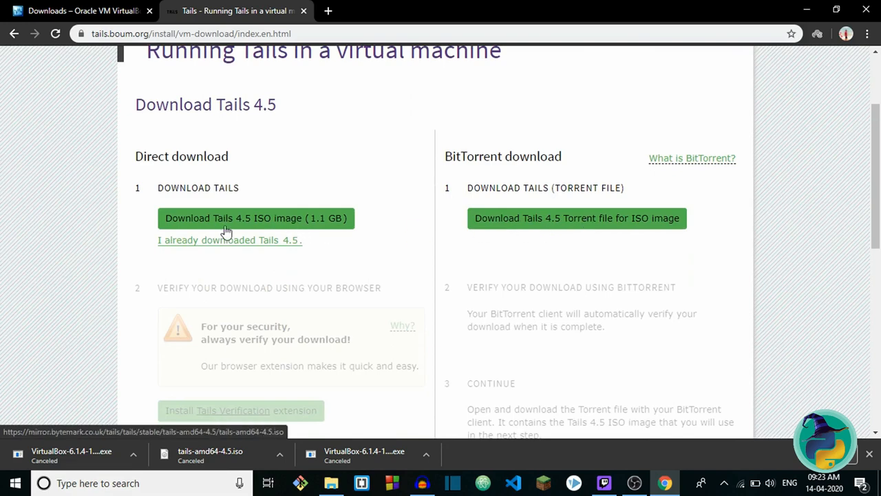
click(256, 218)
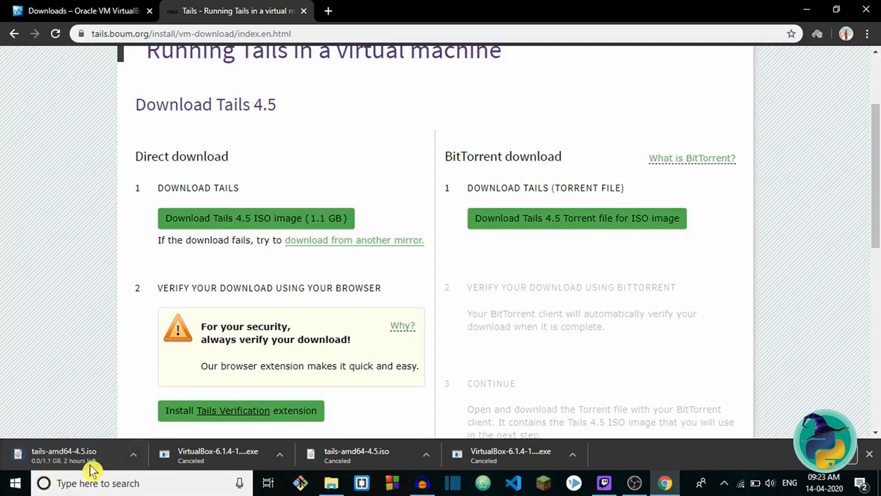
click(132, 455)
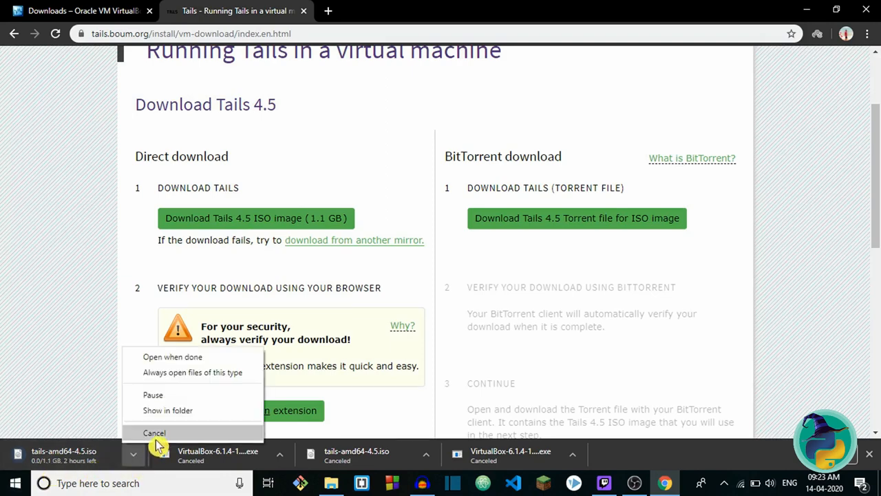
click(154, 432)
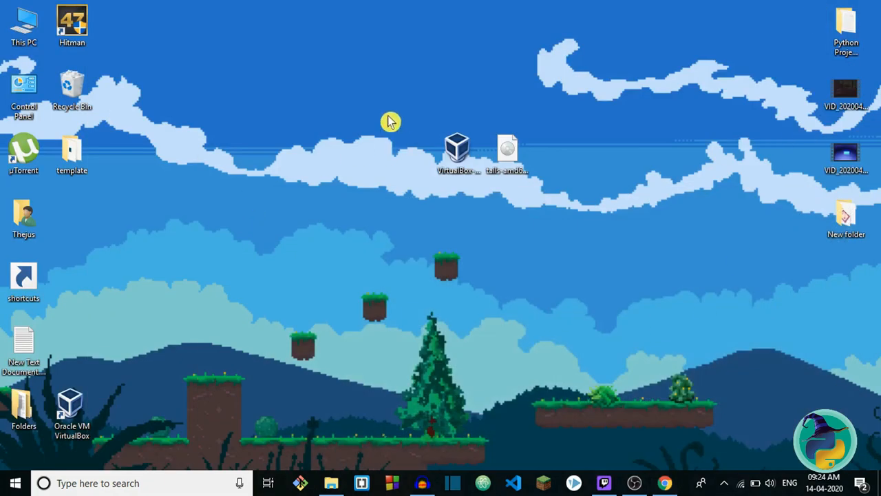
Move the VirtualBox 6.1.4 installer icon higher up the desktop and leave it selected.
click(457, 149)
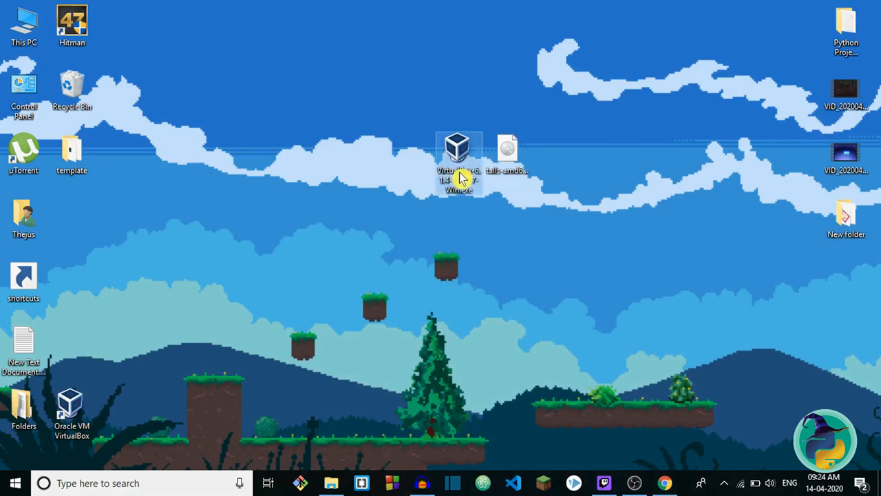
mouse_move(467, 210)
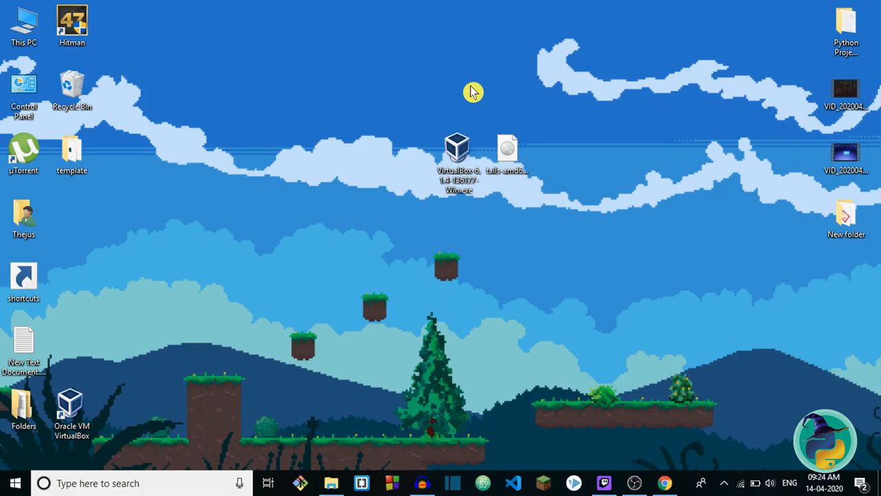
mouse_move(218, 209)
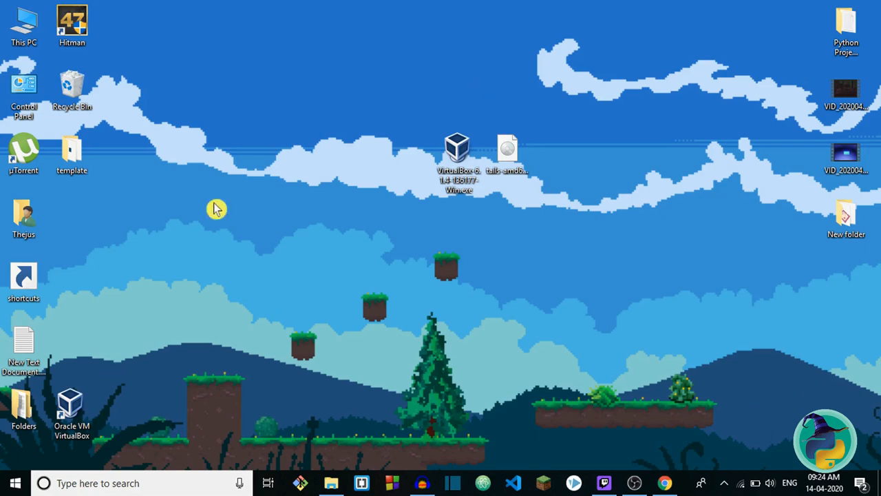
mouse_move(200, 69)
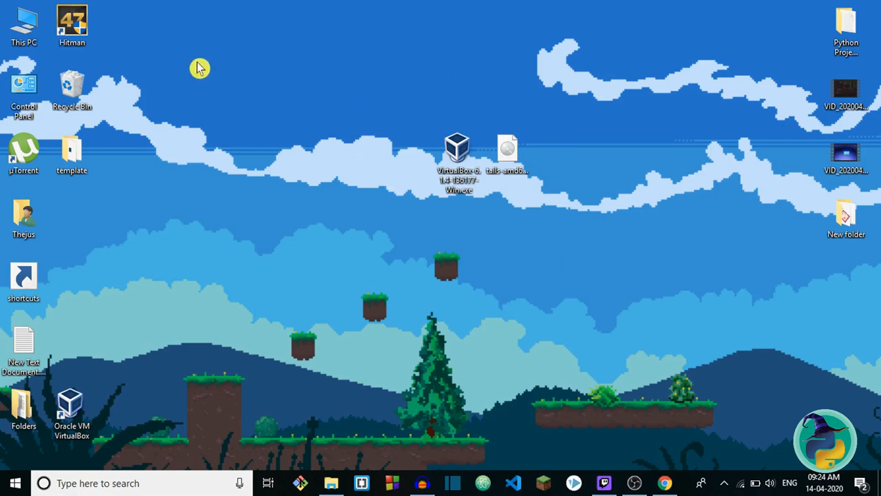
mouse_move(383, 160)
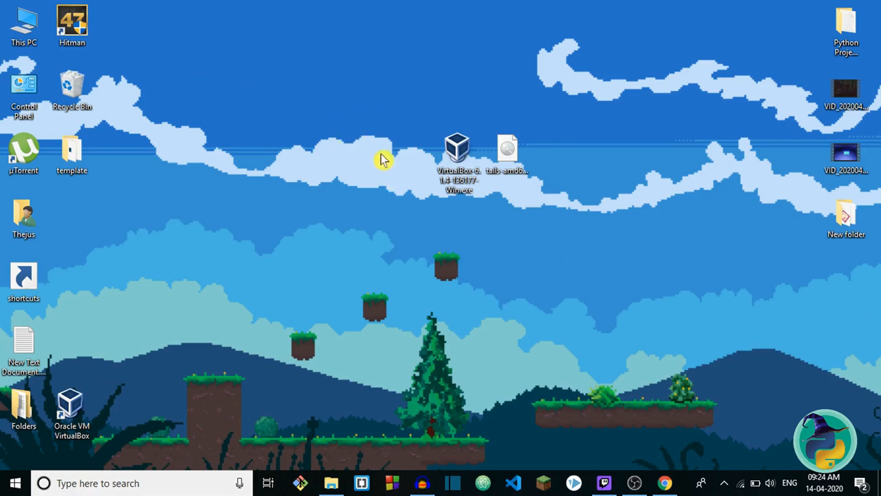
drag(457, 149, 410, 83)
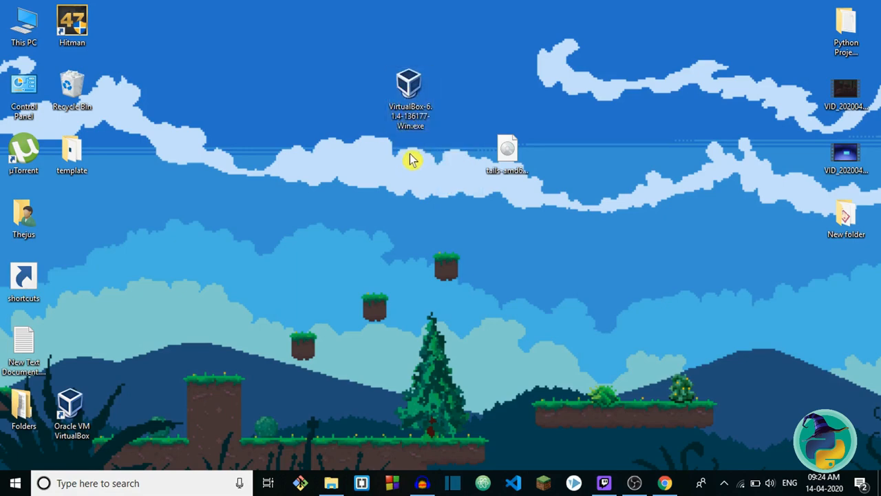
click(410, 96)
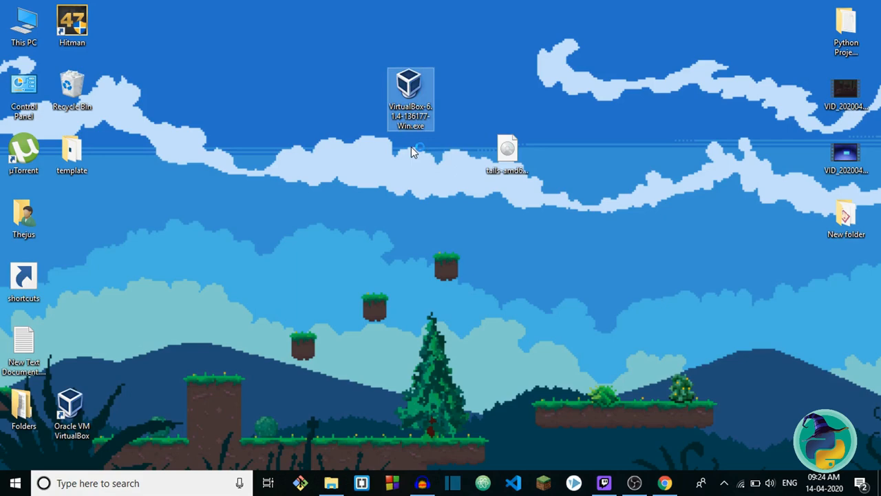
mouse_move(421, 157)
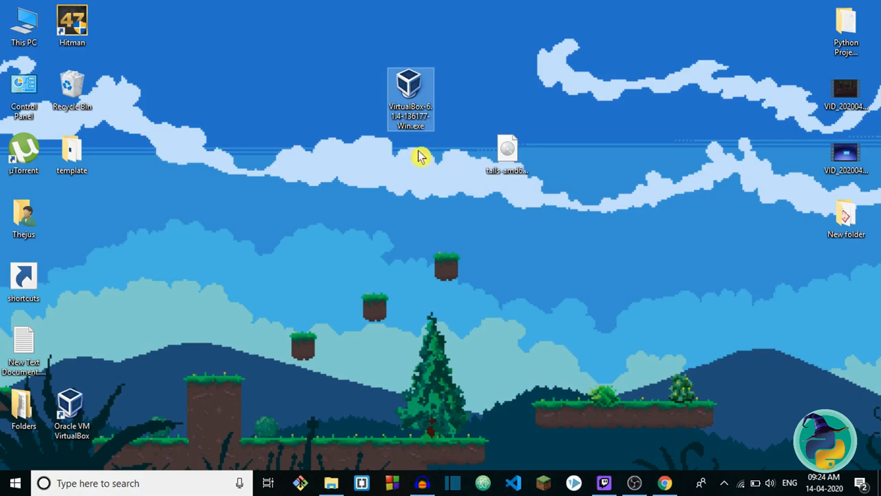
Run the VirtualBox Setup wizard, cancel and close it, then move the VirtualBox shortcut to the desktop centre.
double_click(410, 98)
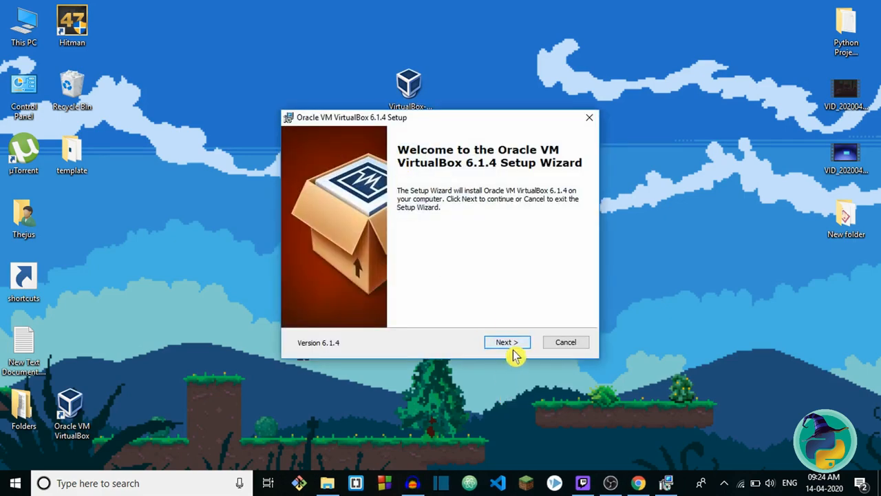
click(507, 342)
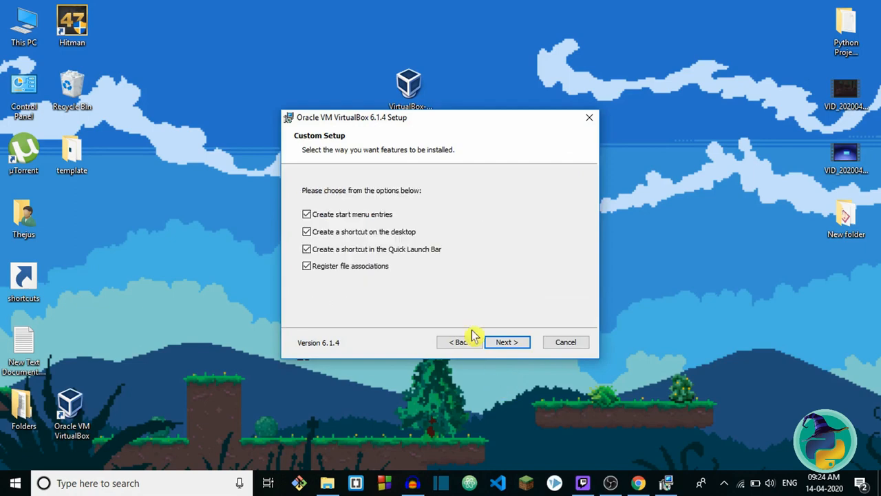
click(506, 342)
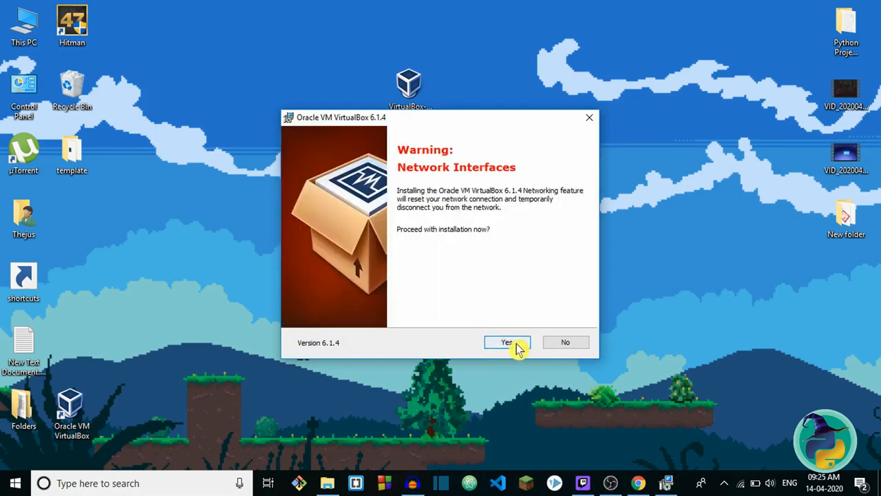
mouse_move(461, 344)
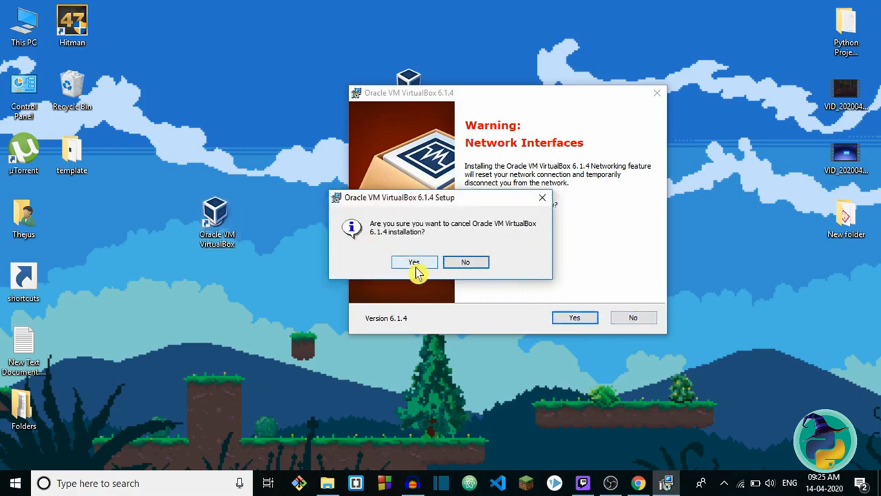
click(413, 262)
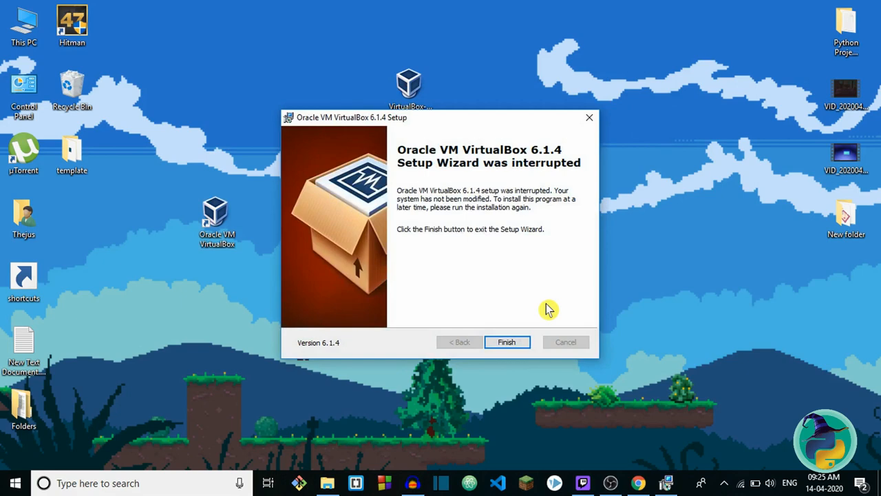
mouse_move(609, 134)
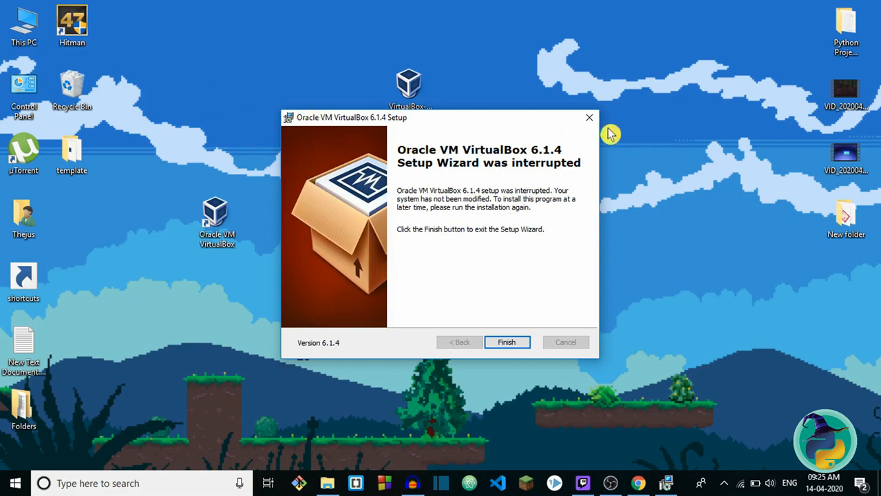
click(507, 341)
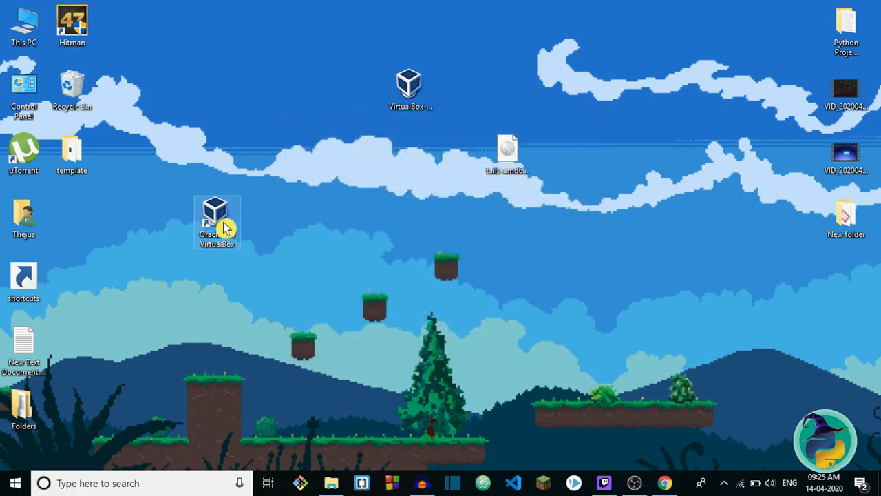
drag(217, 220, 361, 285)
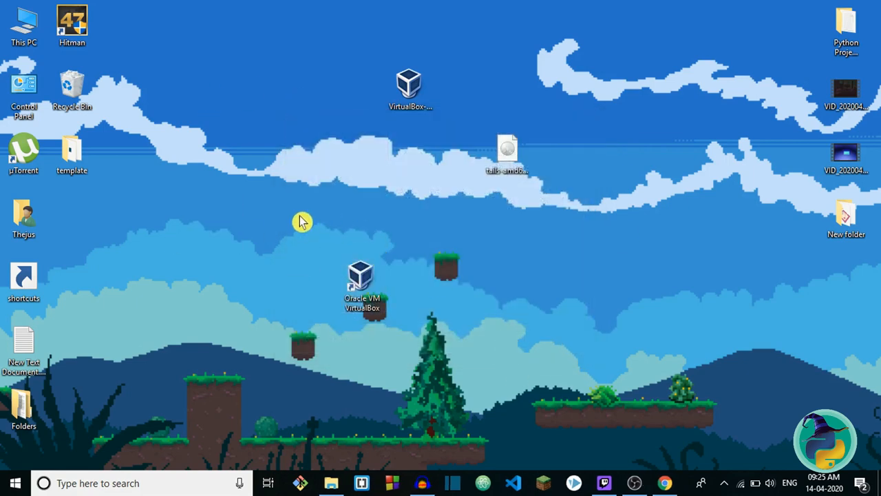
click(361, 278)
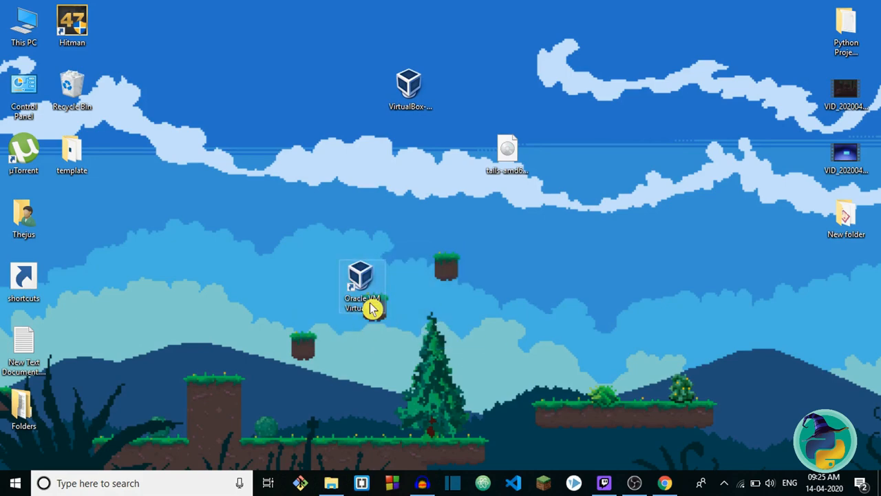
Launch the VirtualBox Manager from its desktop shortcut.
double_click(361, 282)
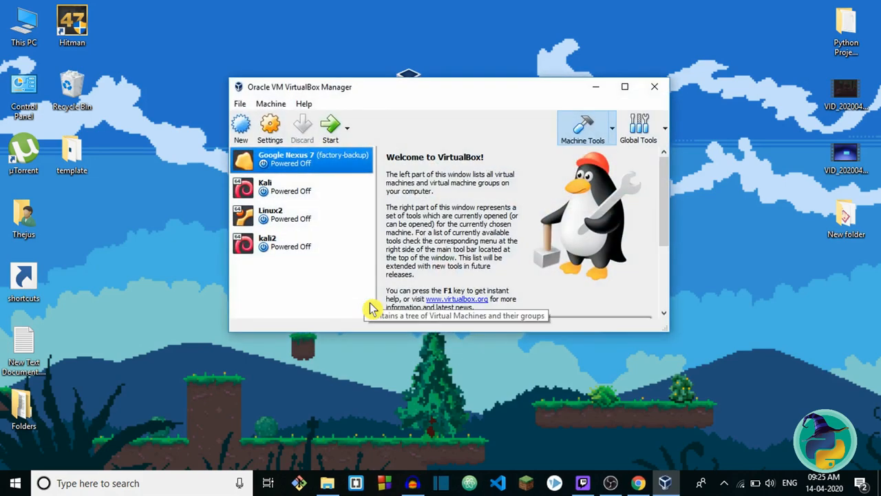
mouse_move(347, 275)
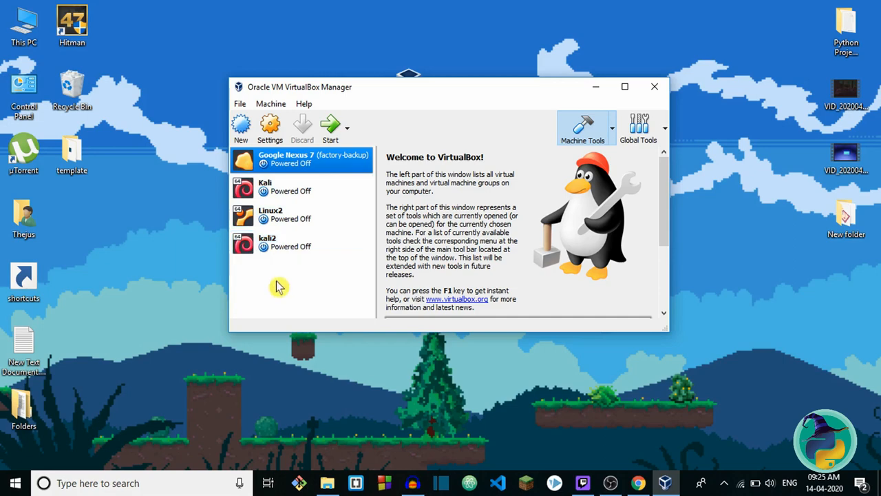
mouse_move(292, 270)
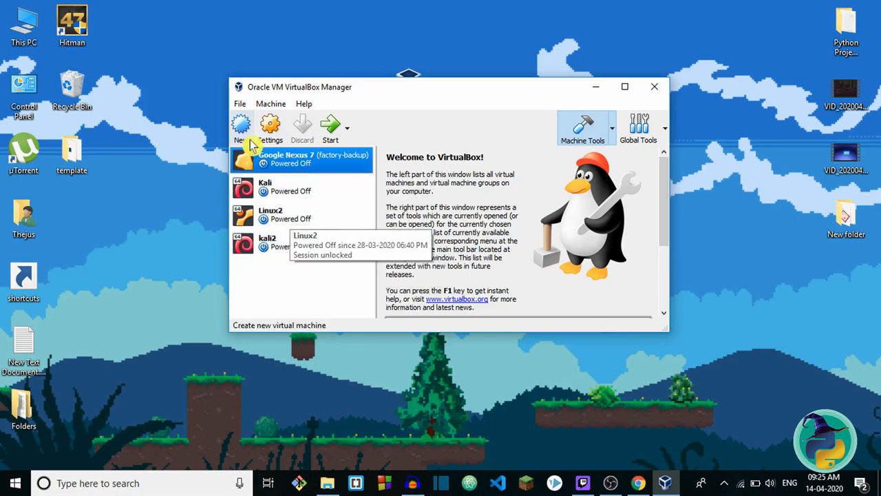
Create a new virtual machine named Tails with type Linux and version Debian (64-bit).
click(241, 127)
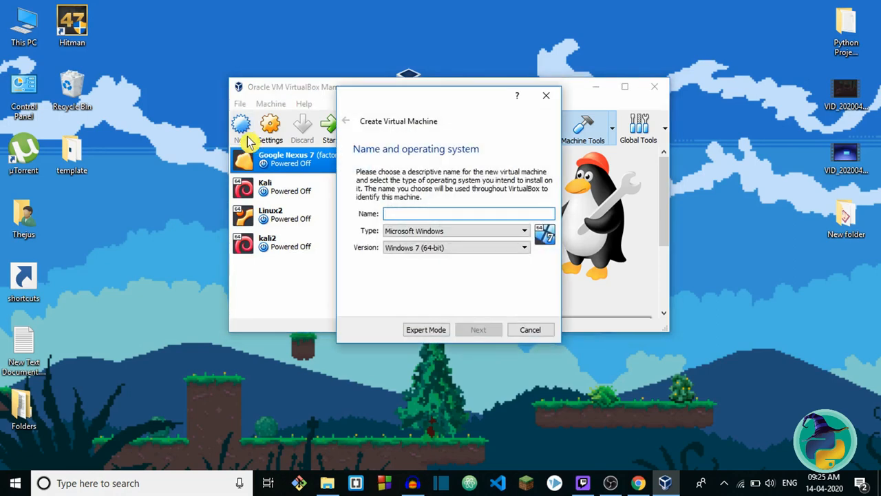
mouse_move(377, 137)
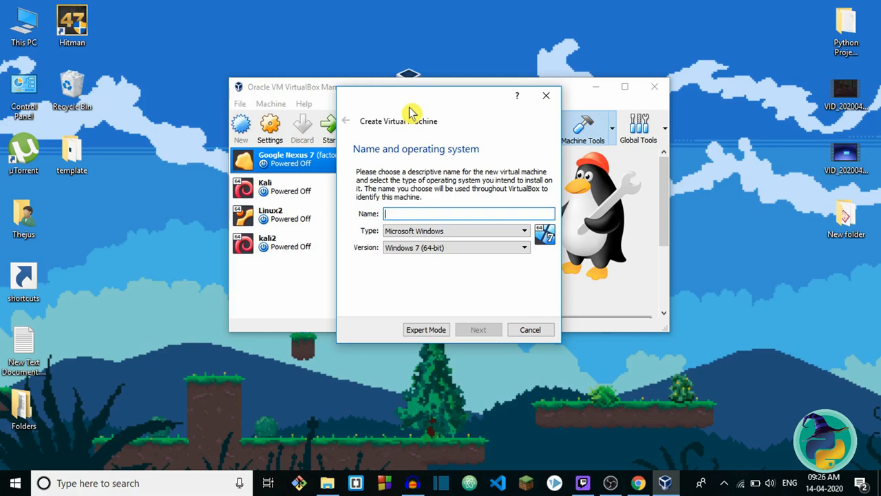
text(Tails)
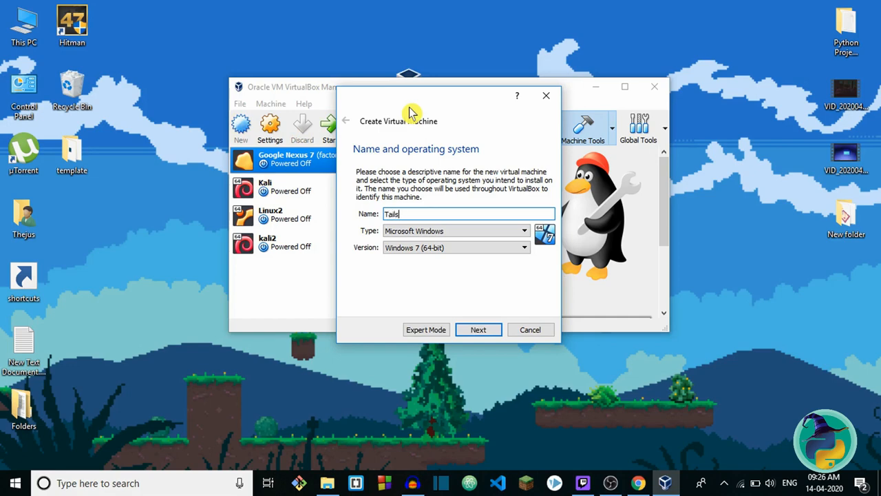
mouse_move(394, 231)
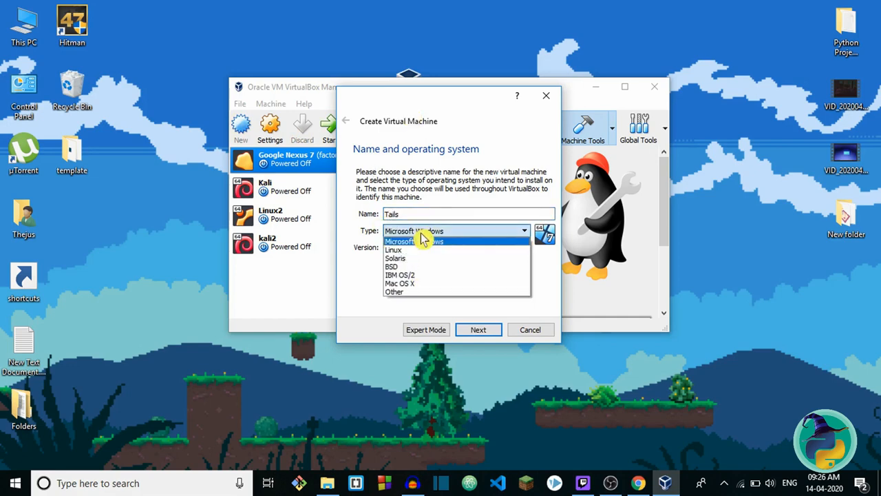
click(392, 249)
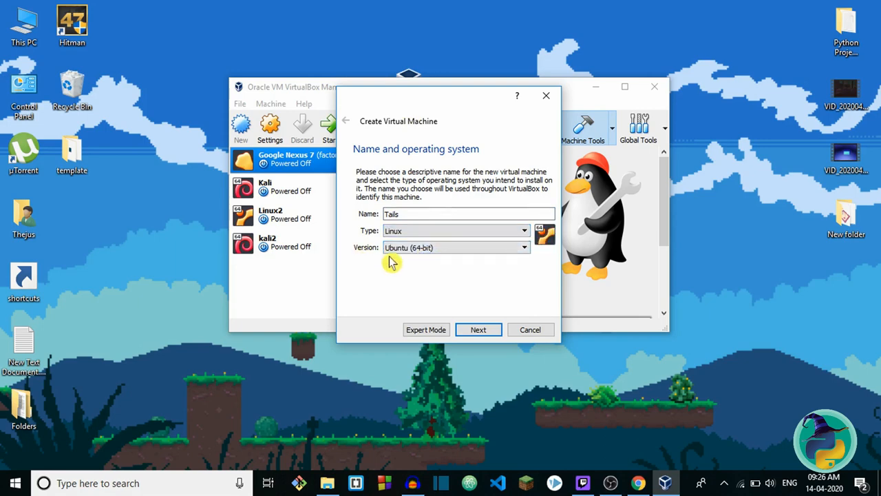
click(454, 248)
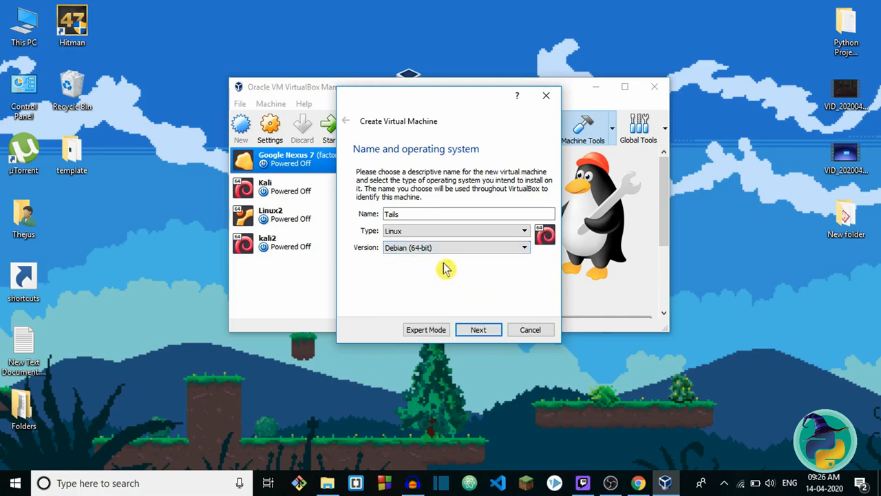
click(454, 248)
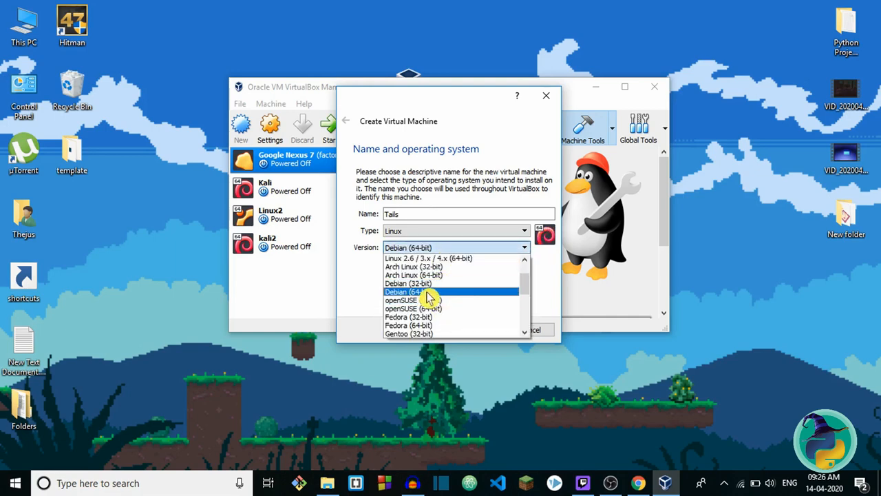
click(402, 292)
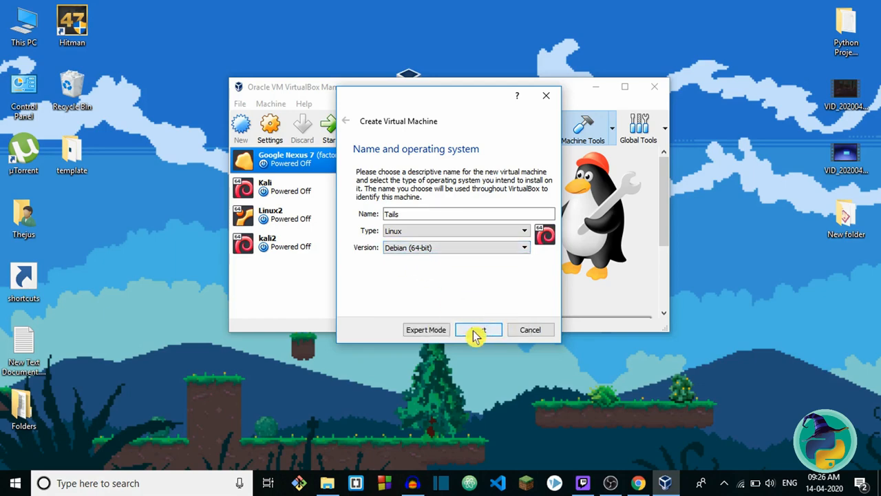
Set the Tails machine's memory to 2093 MB.
click(479, 329)
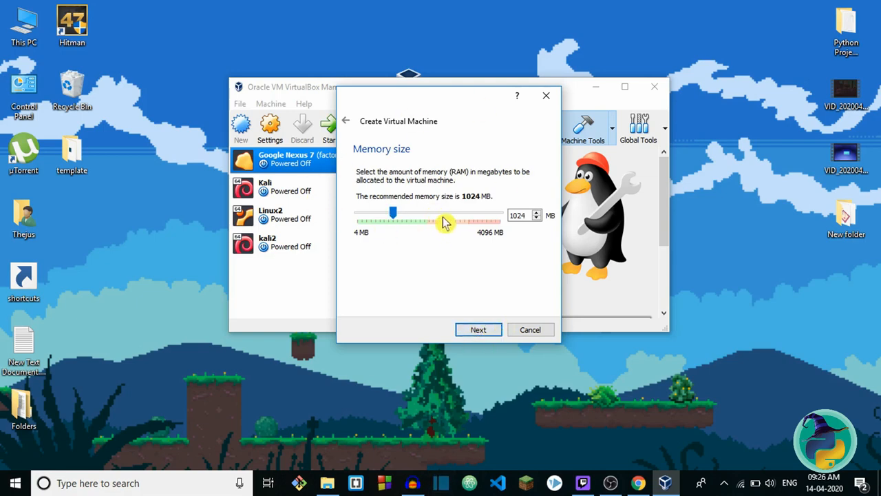
drag(392, 212, 402, 212)
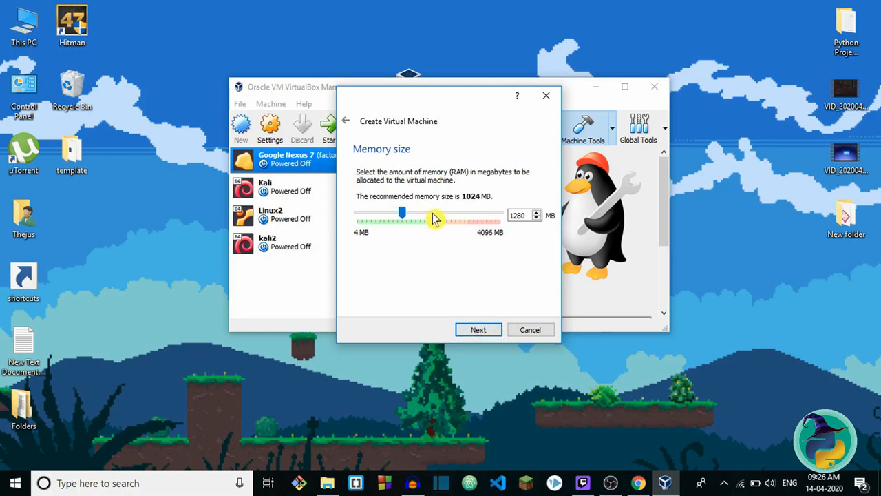
drag(402, 214, 438, 213)
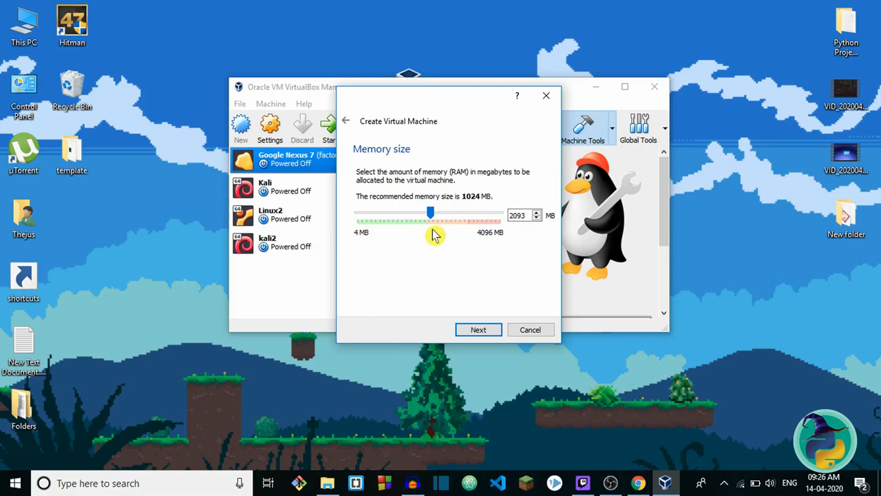
Give the machine a new dynamically allocated VDI disk sized 32 GB.
click(478, 329)
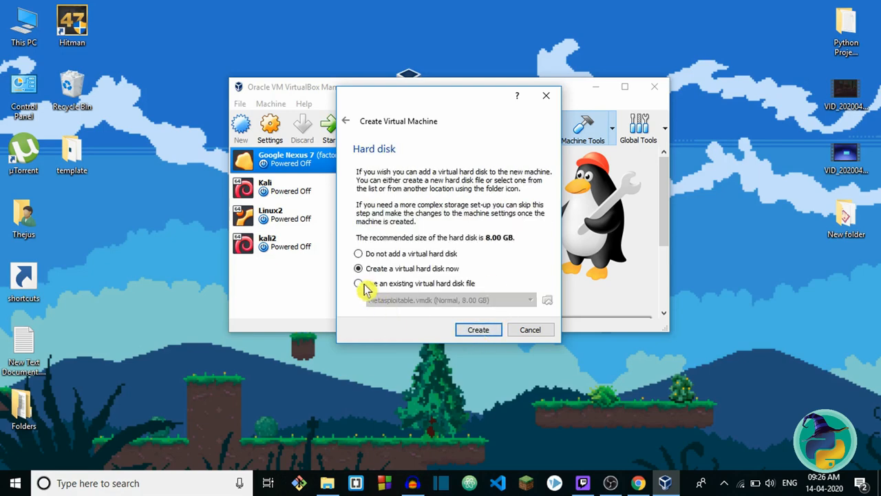
click(478, 329)
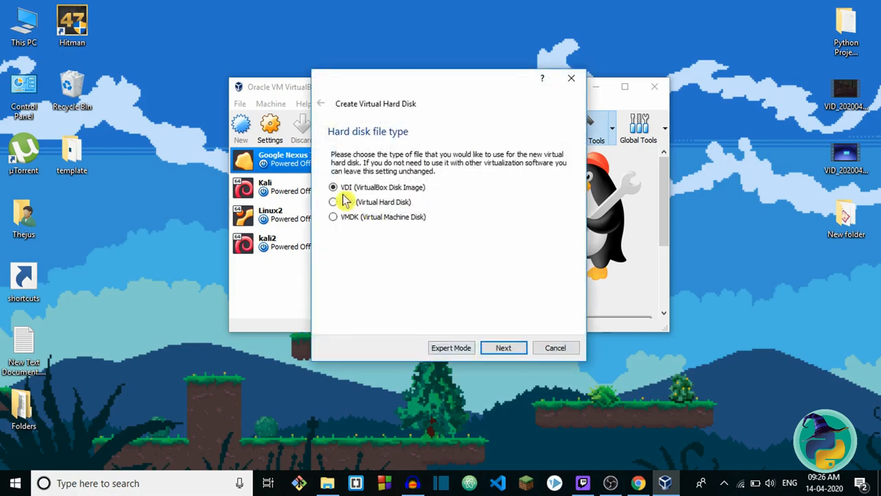
click(504, 347)
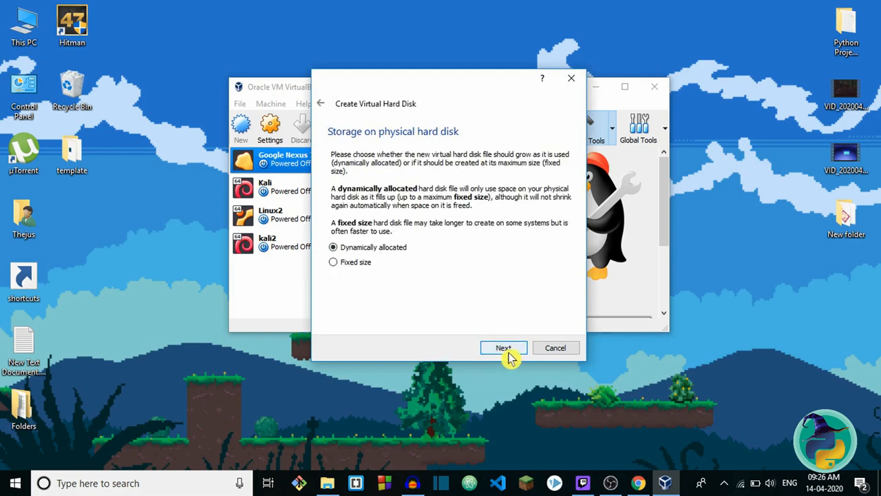
click(504, 347)
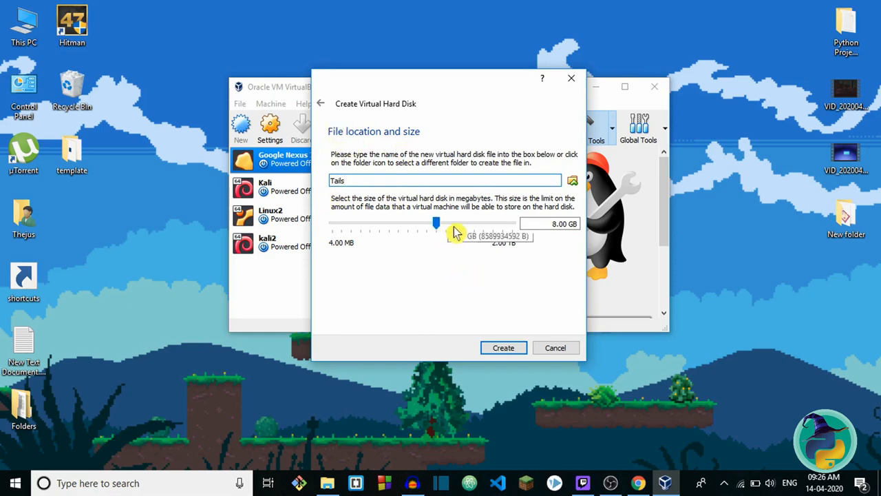
drag(435, 223, 455, 223)
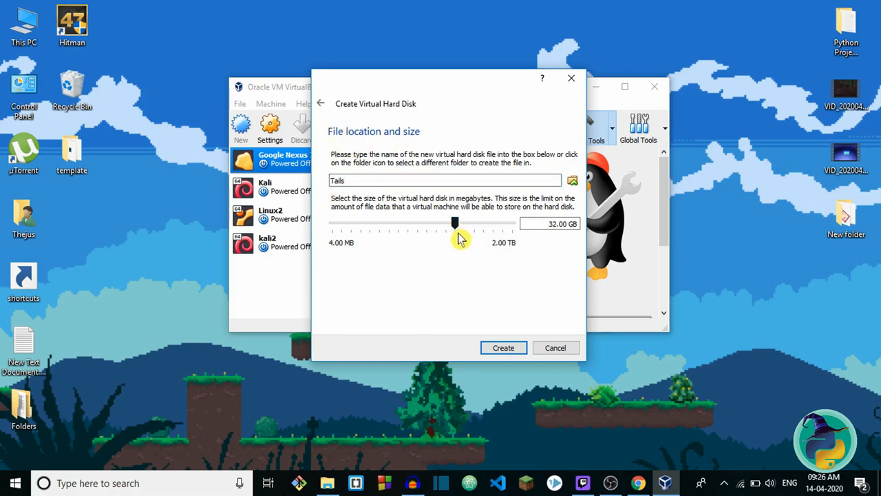
mouse_move(454, 254)
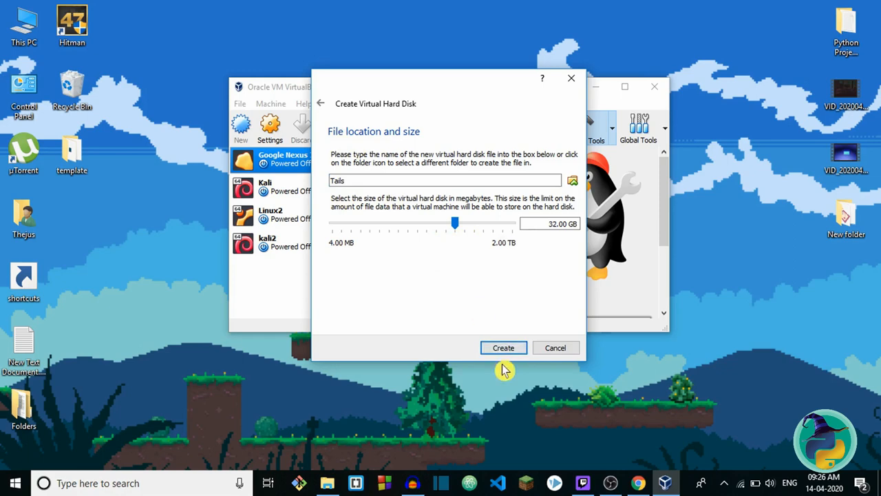
mouse_move(504, 347)
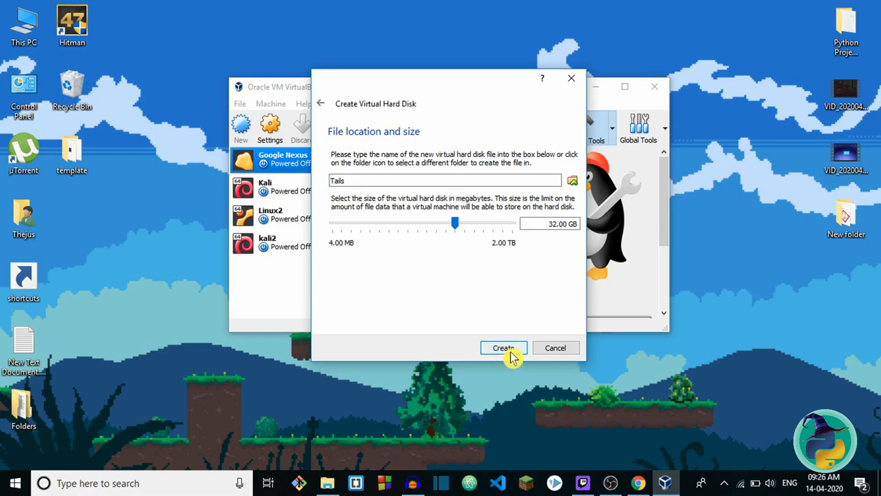
Finish creating the Tails machine so it appears powered off in the Manager list.
click(504, 347)
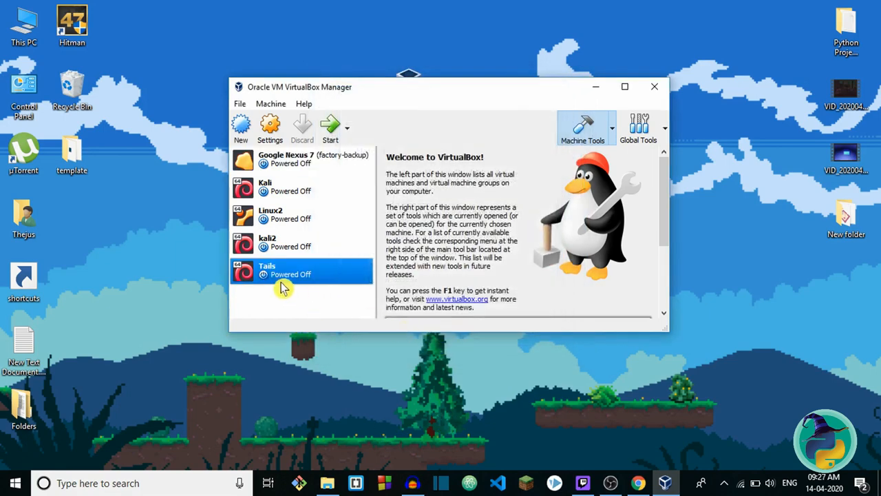
mouse_move(311, 292)
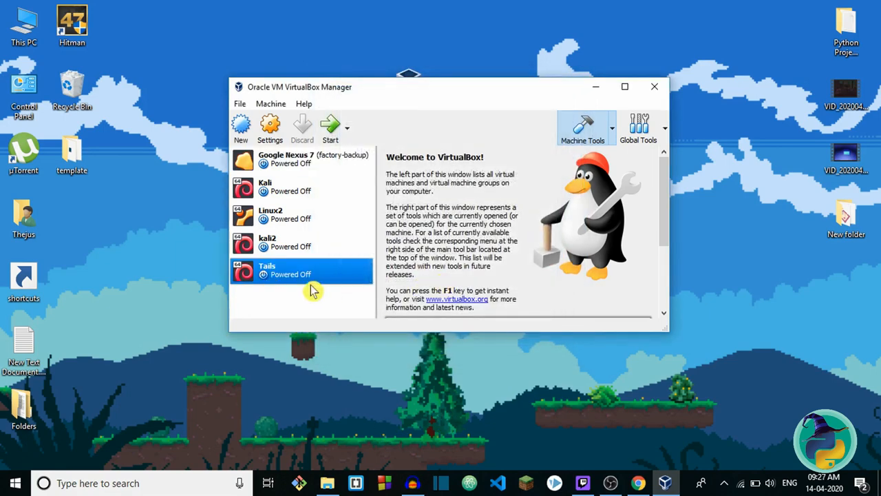
mouse_move(311, 278)
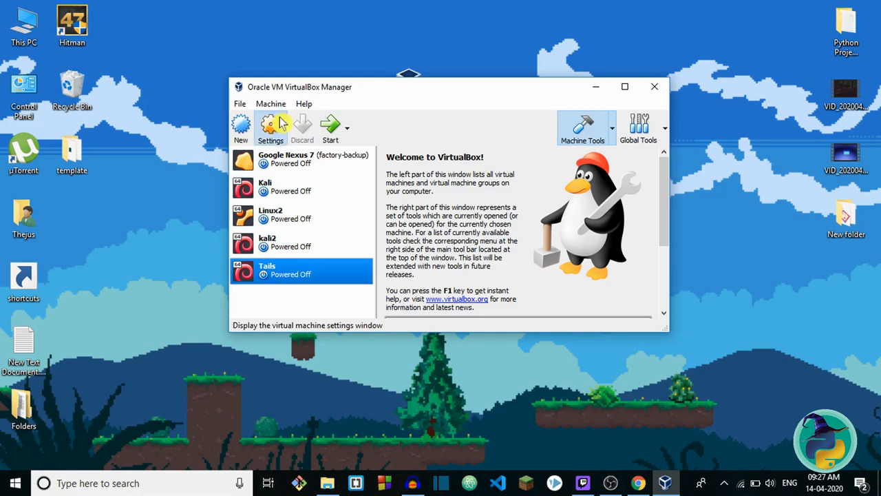
Show the Tails machine's System > Processor settings: 2 CPUs at 100% execution cap.
click(269, 126)
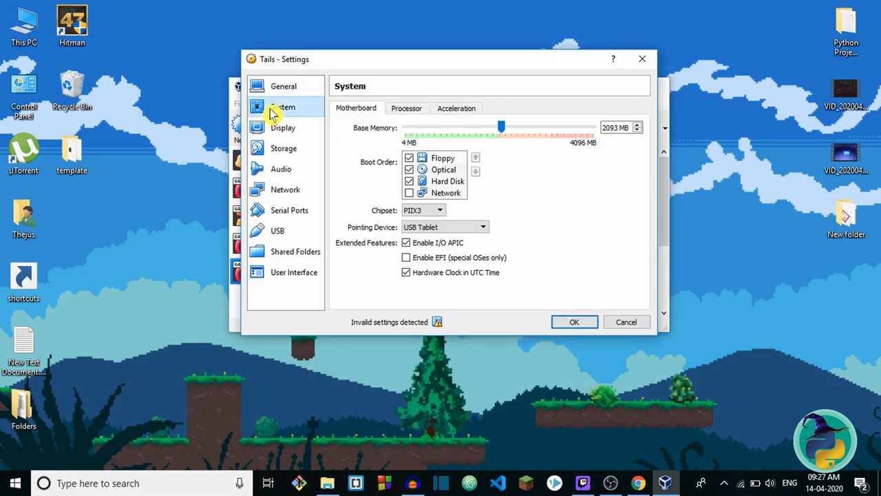
click(406, 108)
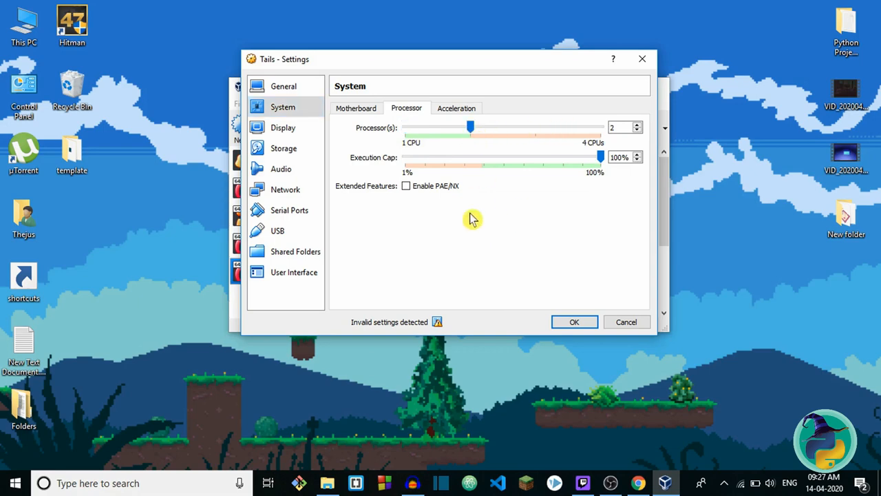
mouse_move(452, 152)
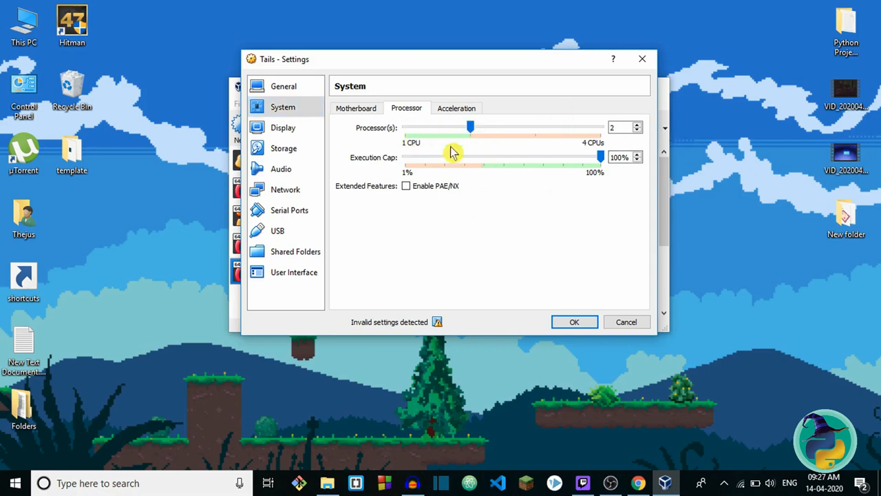
mouse_move(481, 150)
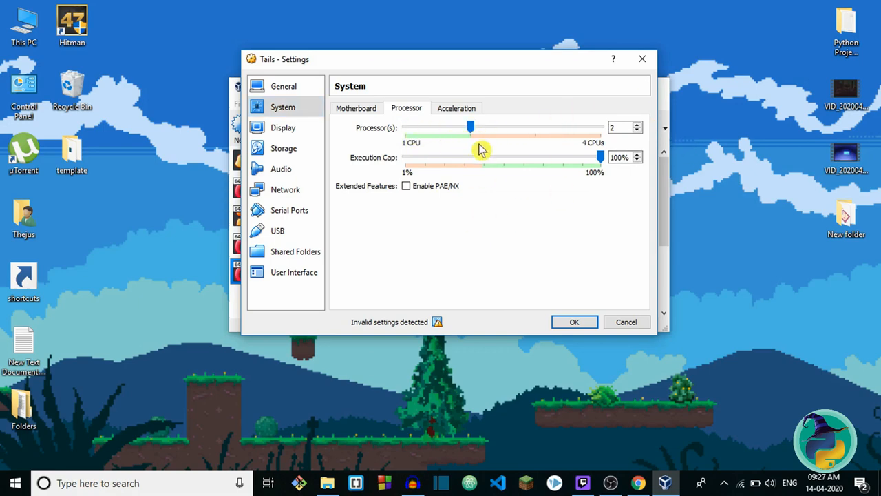
mouse_move(606, 140)
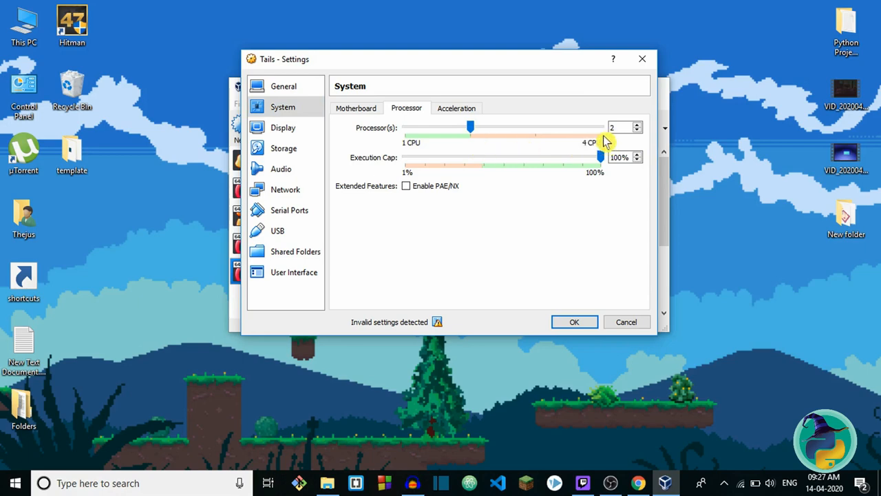
mouse_move(606, 138)
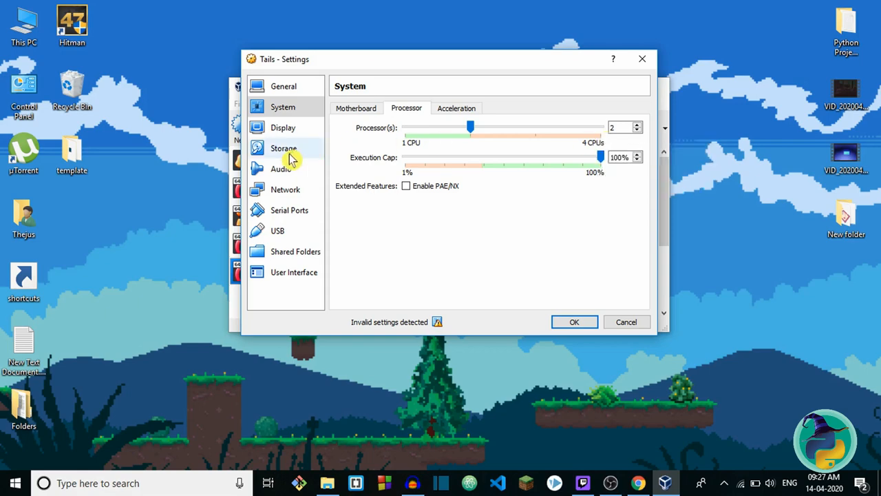
In Storage, select the empty IDE optical drive and browse for a disk image.
click(284, 149)
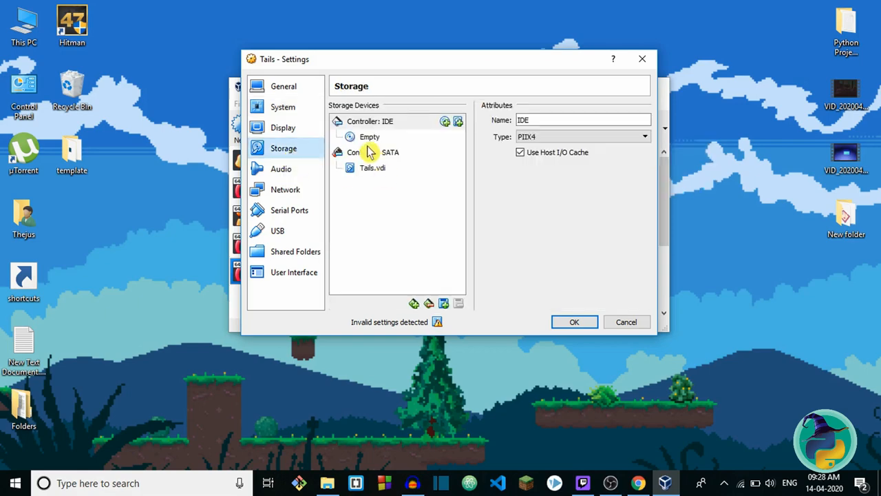
click(369, 136)
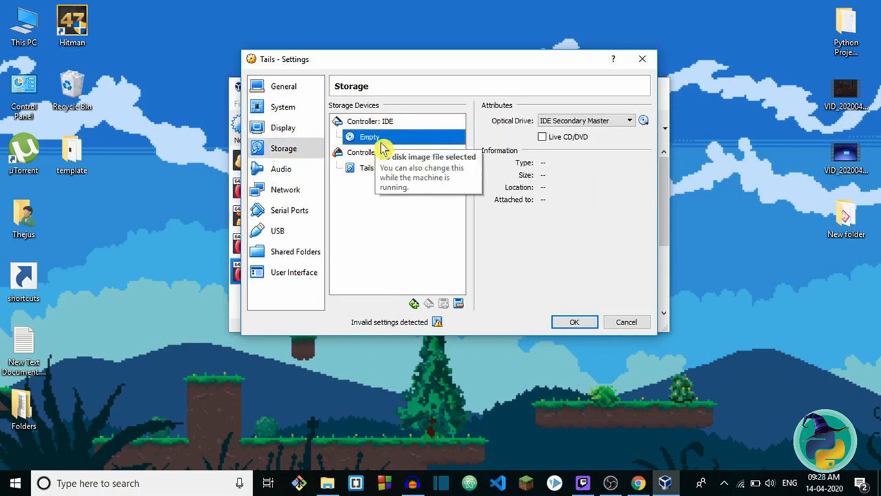
click(643, 120)
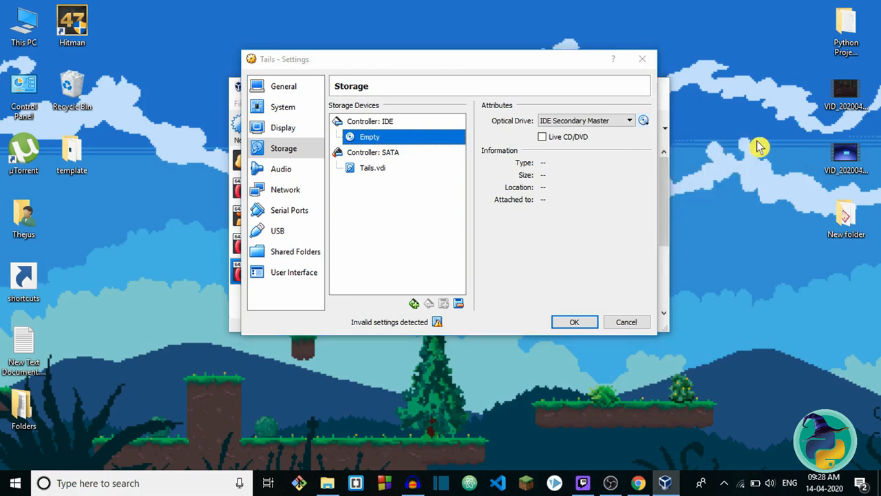
click(643, 120)
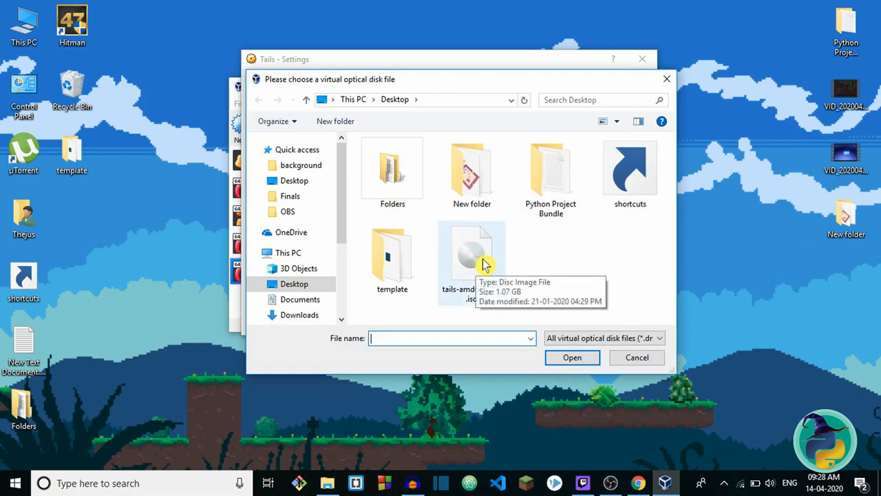
Insert tails-amd64-4.2.2.iso into the optical drive and save the settings with OK.
click(471, 255)
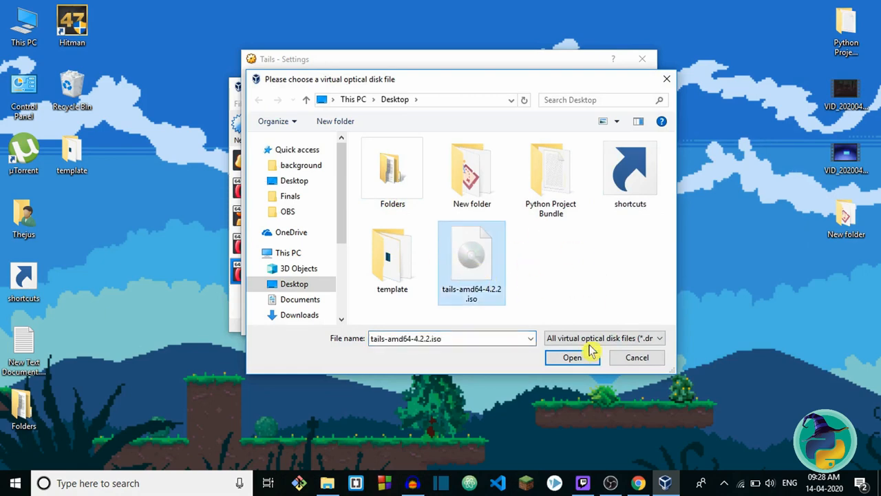
click(572, 357)
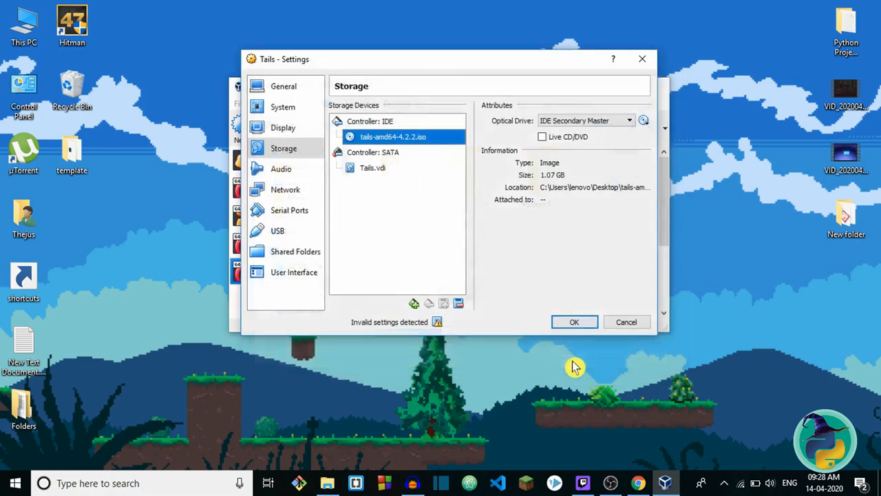
click(575, 322)
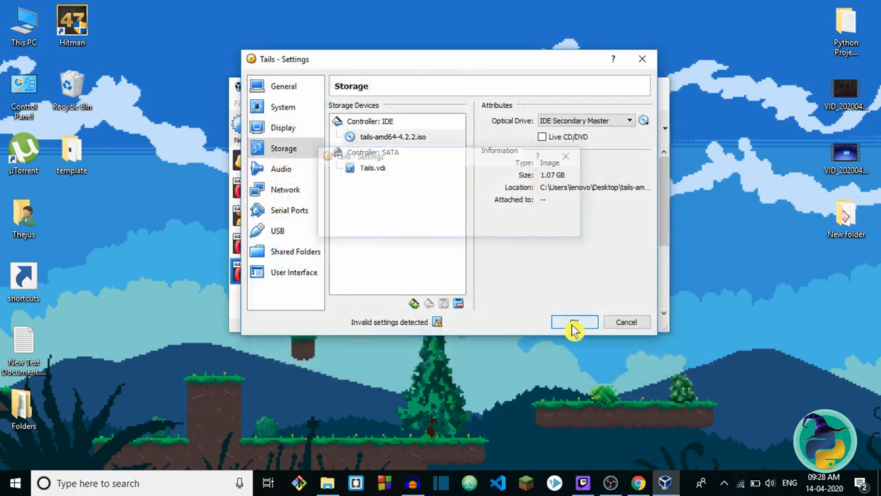
click(574, 322)
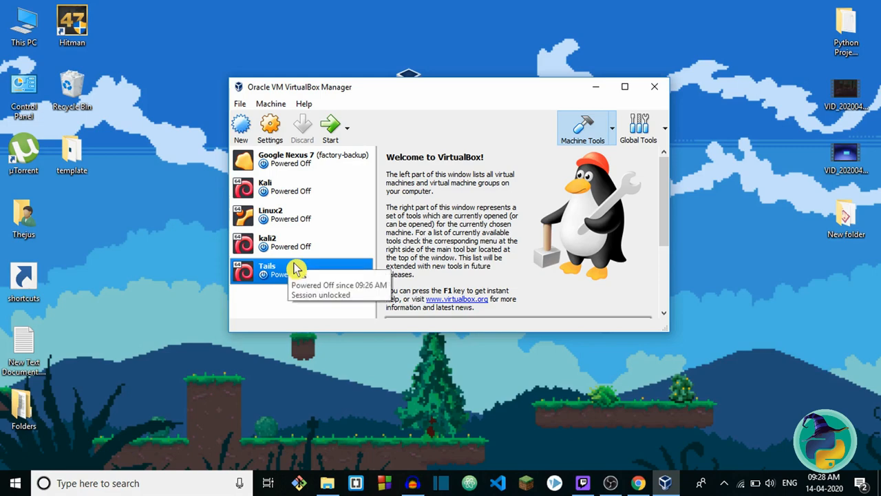
mouse_move(342, 127)
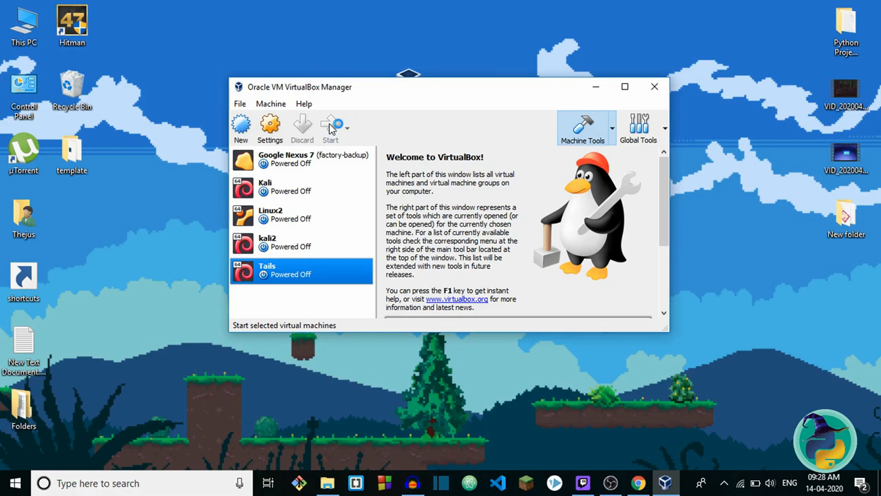
Start the Tails virtual machine and let it boot to its loading screen.
click(331, 126)
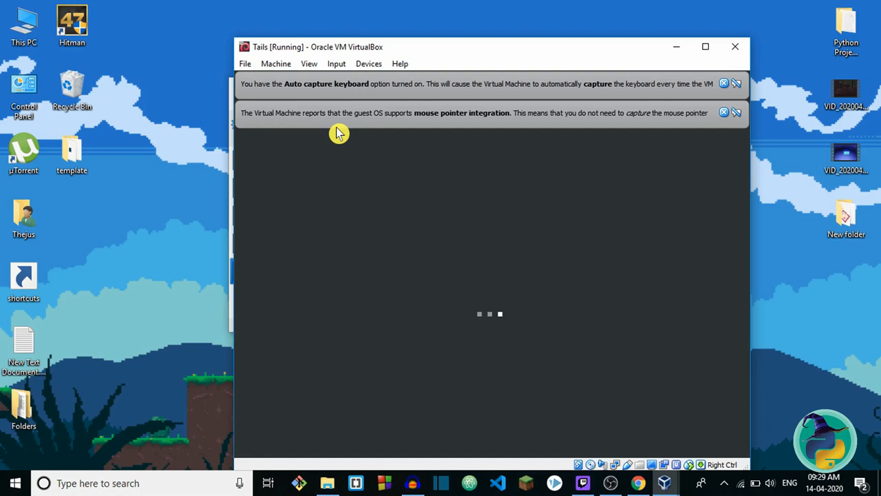
mouse_move(742, 136)
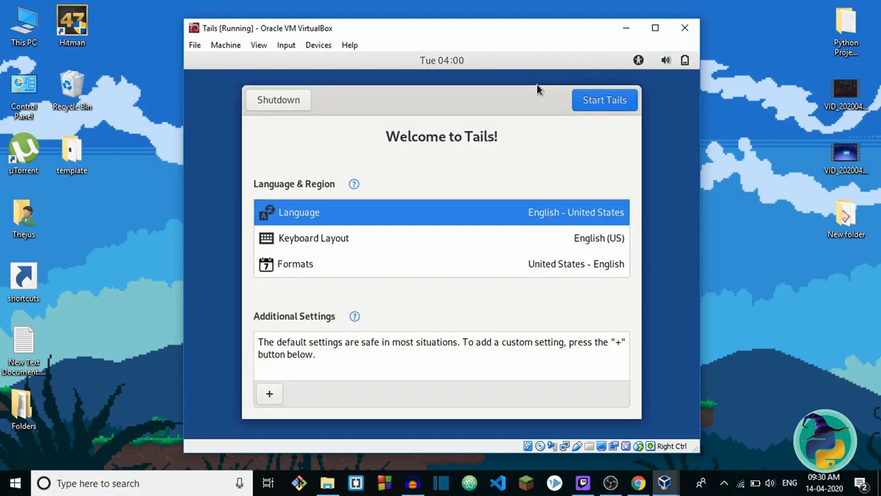
mouse_move(600, 135)
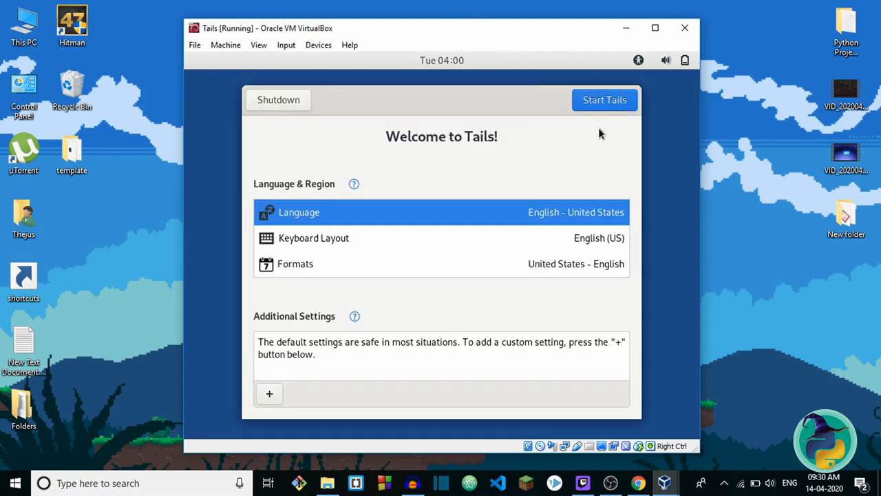
mouse_move(323, 269)
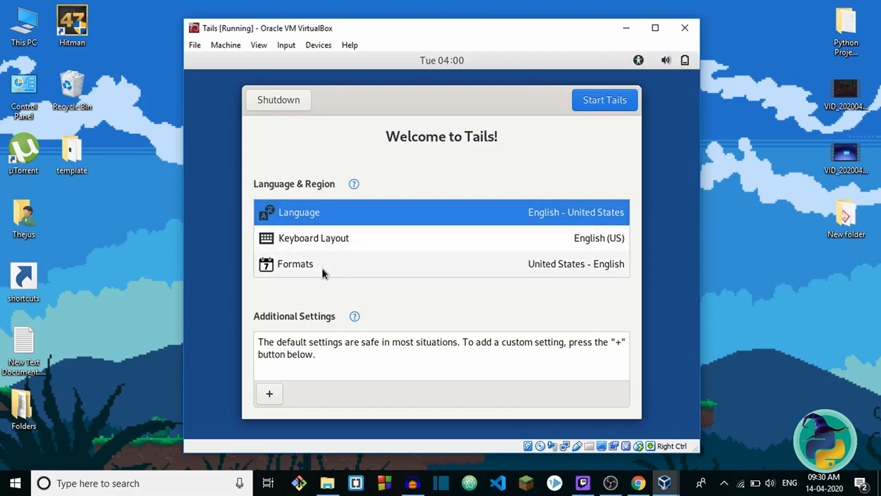
mouse_move(397, 212)
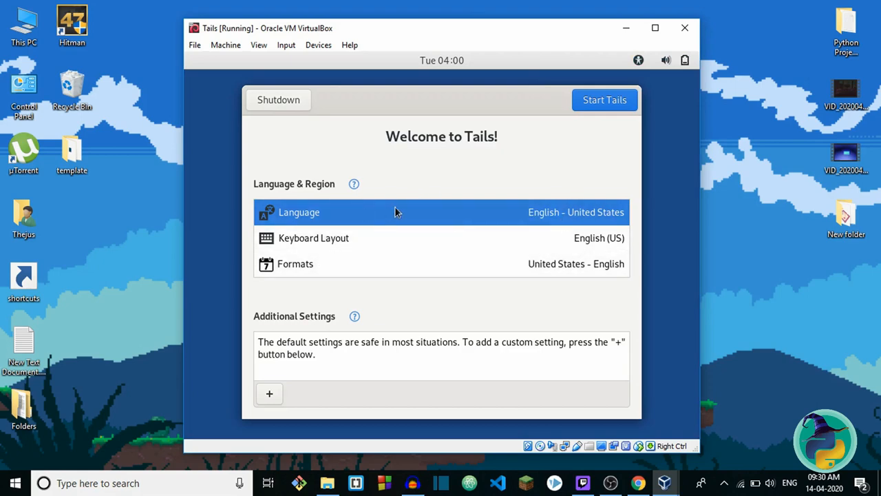
mouse_move(590, 212)
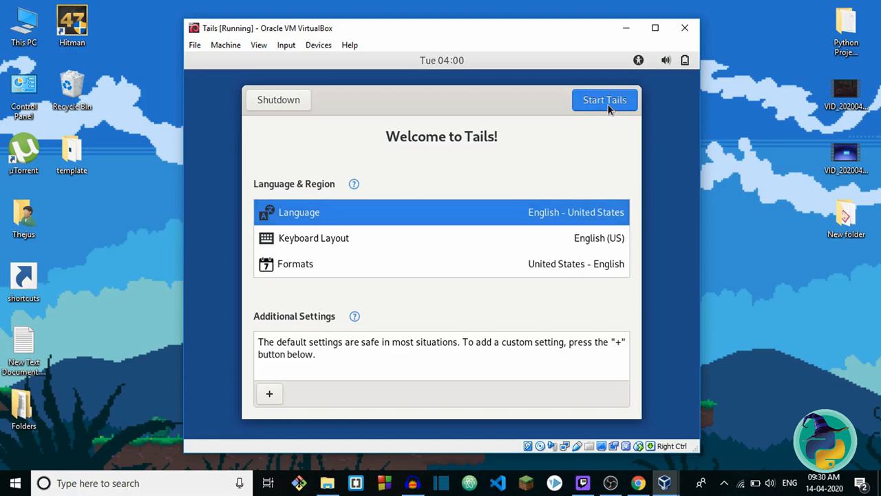
Start Tails from the Welcome screen with default English language and US keyboard.
click(605, 99)
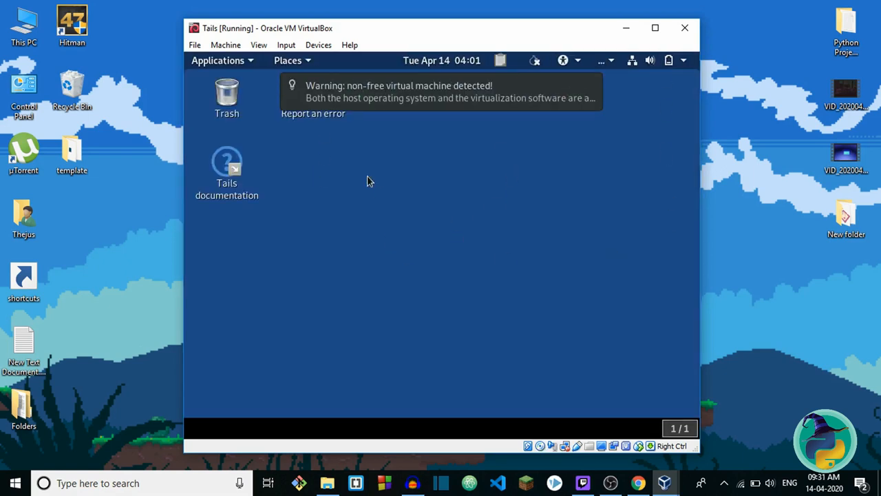
mouse_move(343, 168)
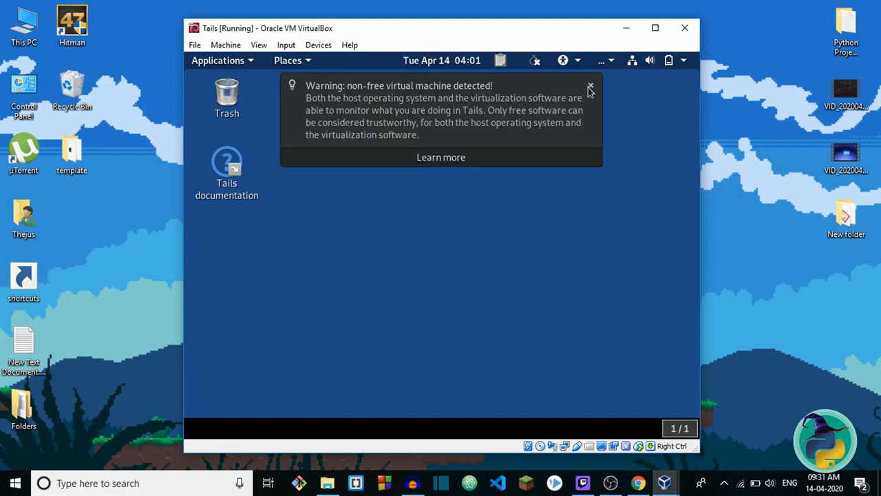
Dismiss the non-free VM warning and show the Applications menu with its favourites.
click(589, 85)
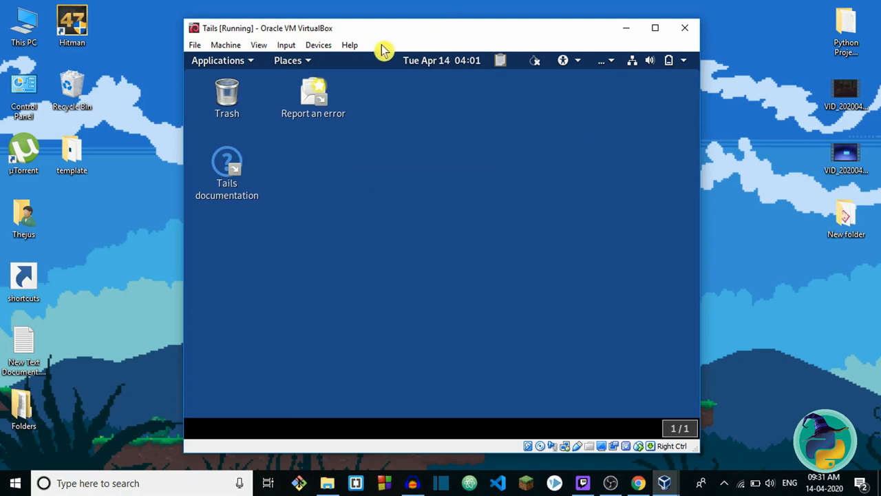
mouse_move(275, 74)
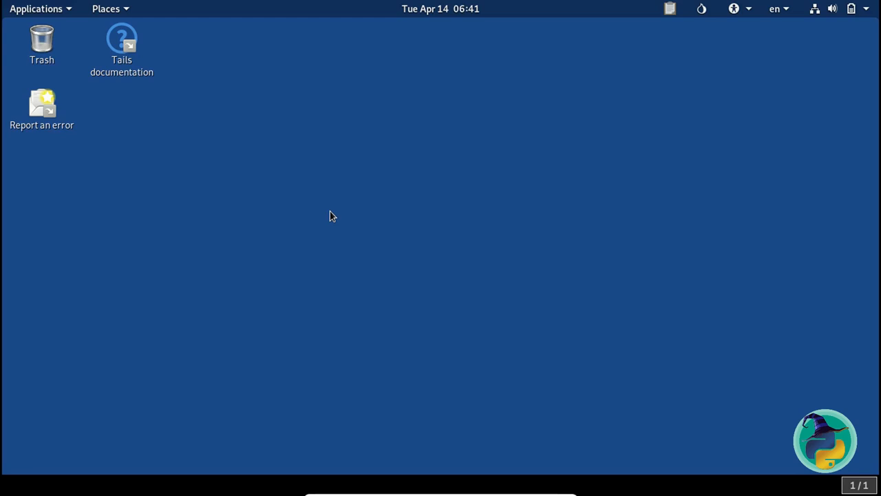
click(36, 8)
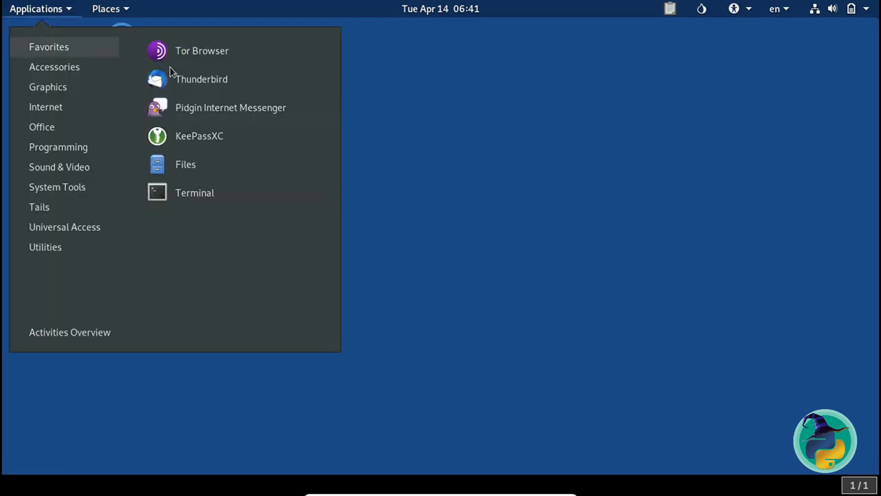
mouse_move(201, 50)
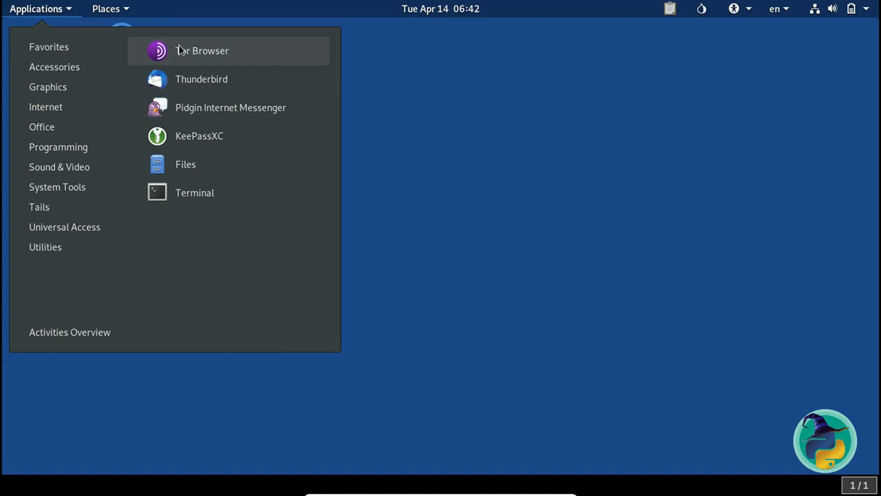
mouse_move(283, 52)
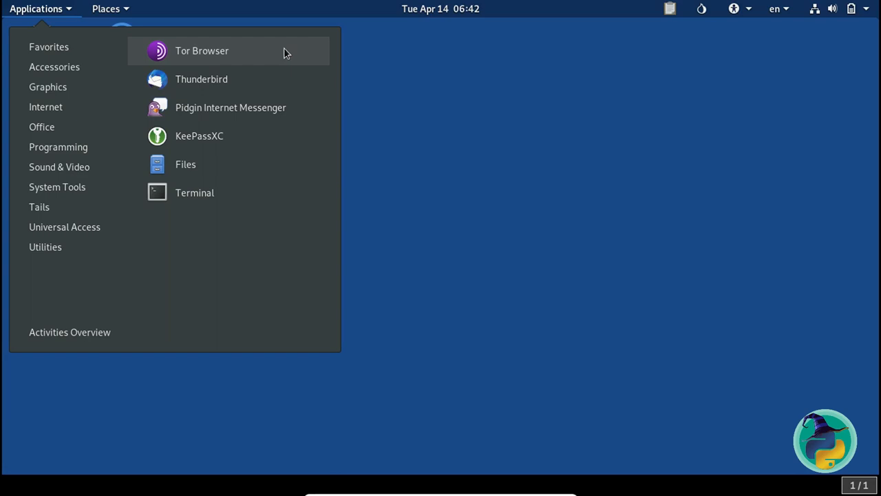
Launch Tor Browser on the Tails welcome page and view its three-country Tor circuit.
click(201, 49)
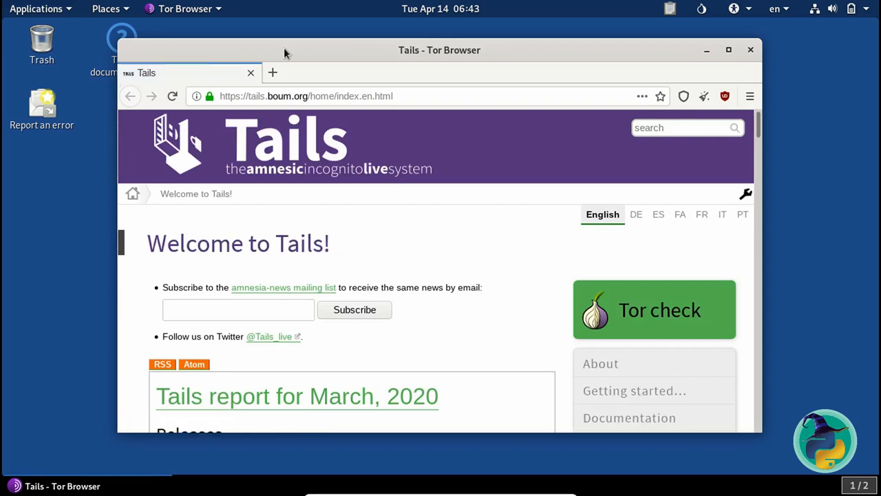
click(208, 96)
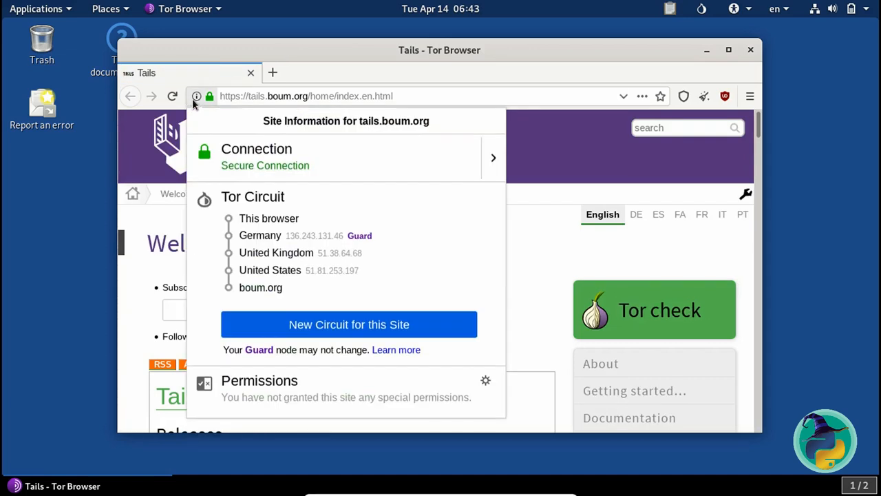
mouse_move(237, 237)
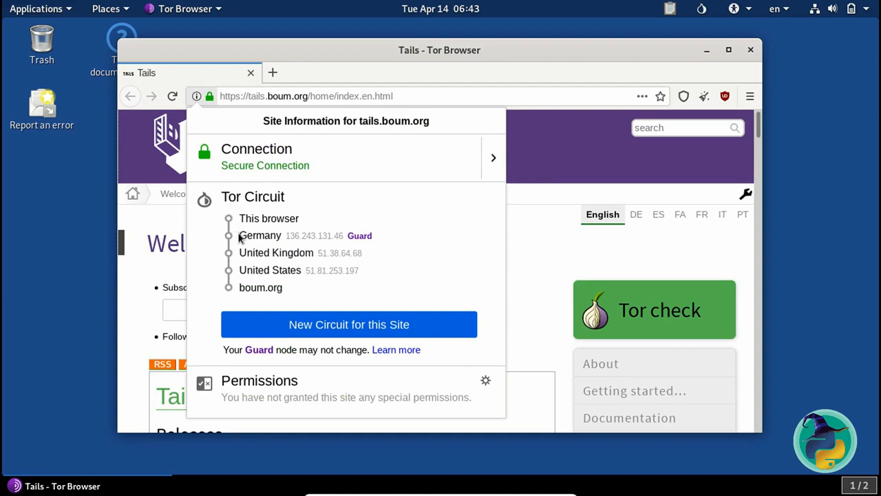
mouse_move(250, 249)
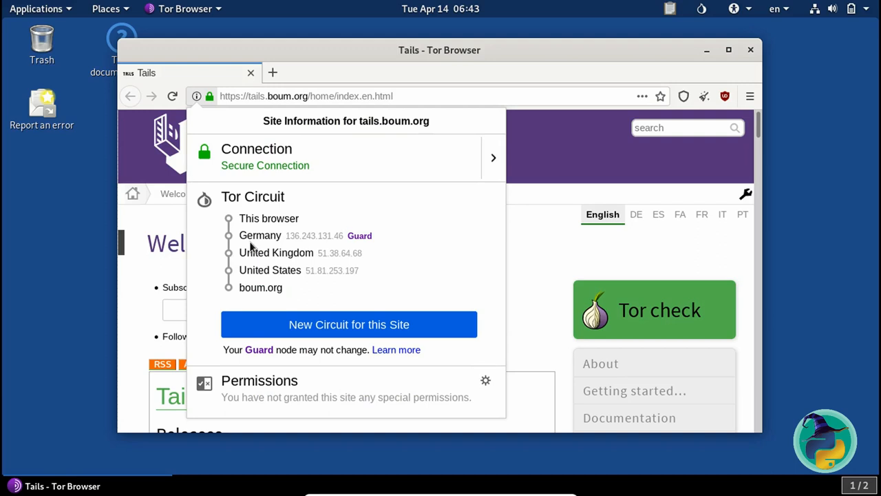
mouse_move(288, 223)
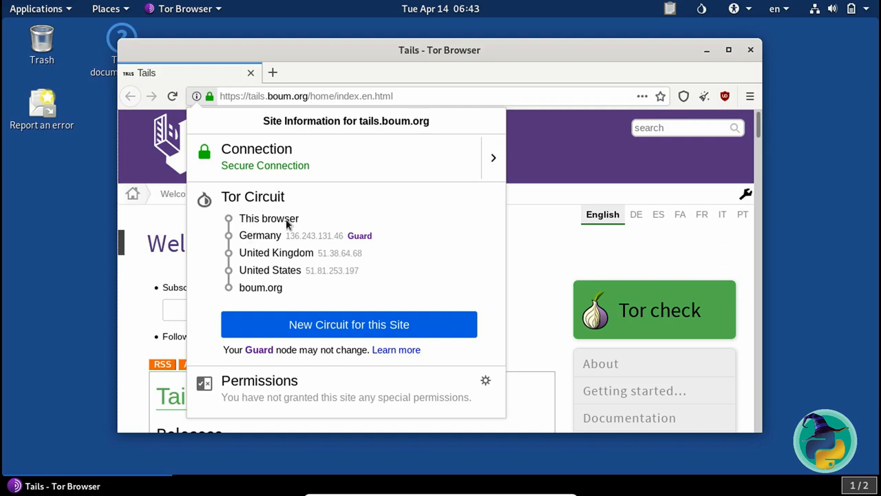
mouse_move(260, 256)
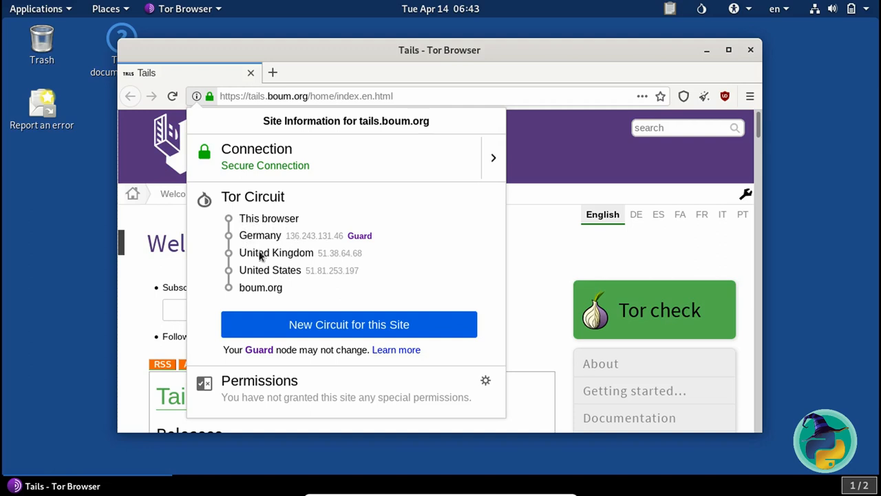
mouse_move(256, 277)
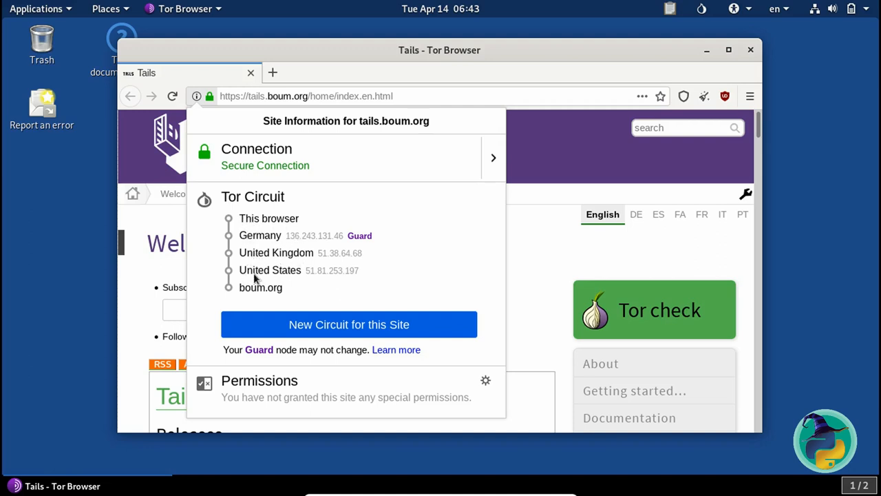
mouse_move(262, 278)
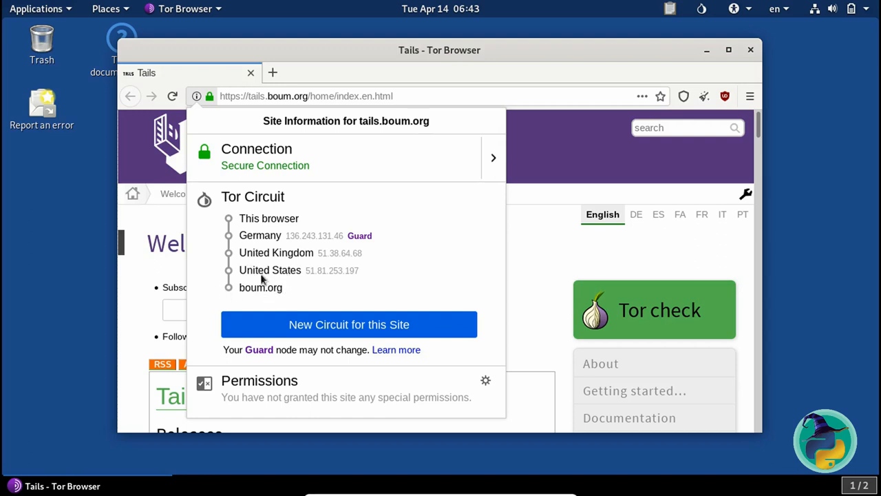
mouse_move(301, 308)
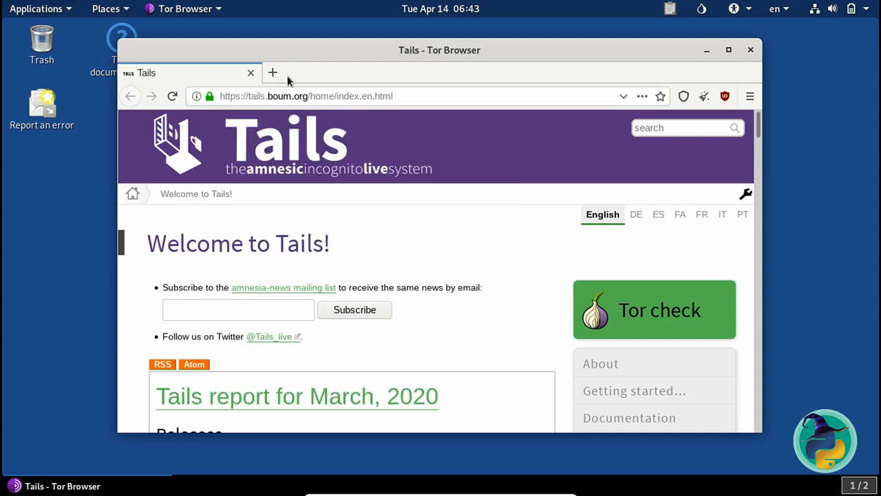
mouse_move(273, 71)
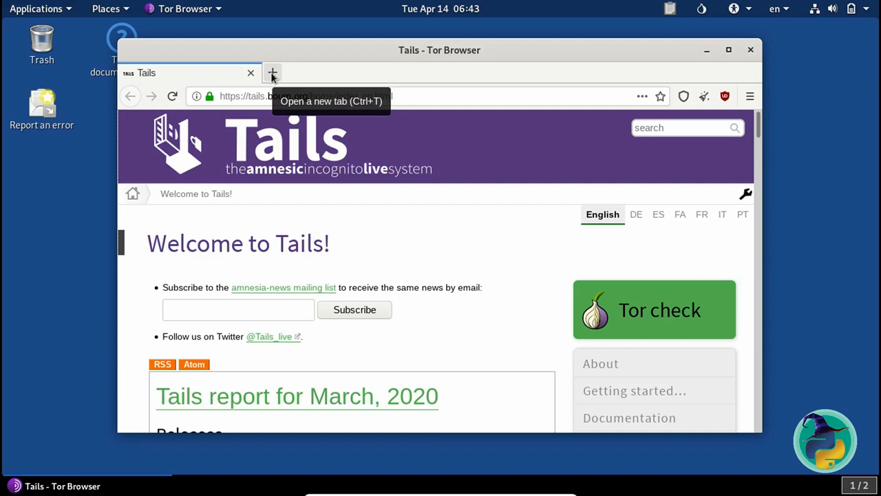
Replace the Tails tab with a new tab and search DuckDuckGo for 'hidden wiki'.
click(273, 72)
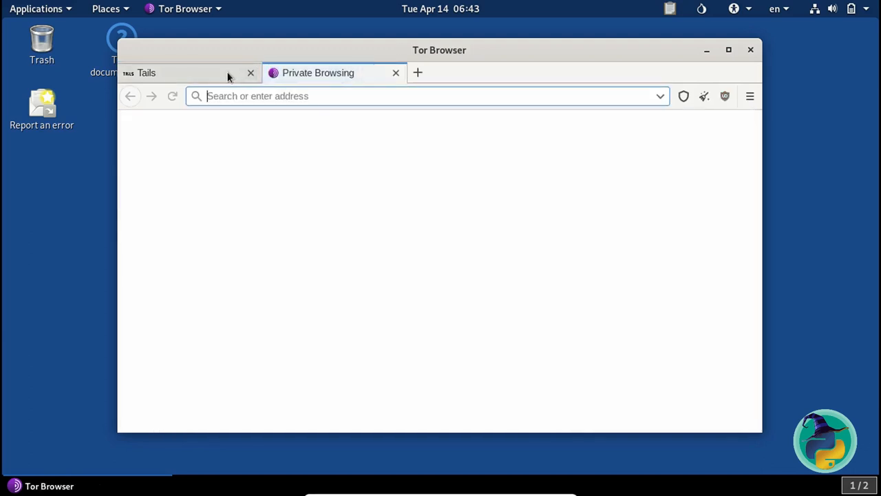
click(250, 71)
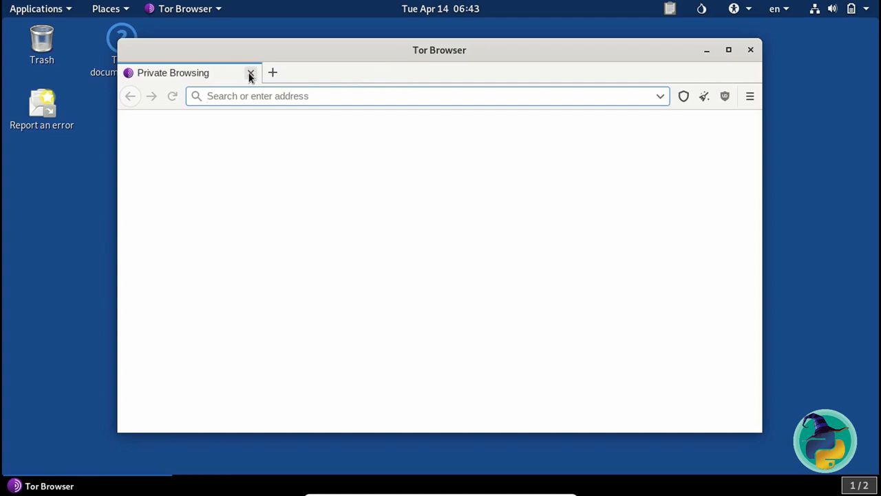
click(426, 96)
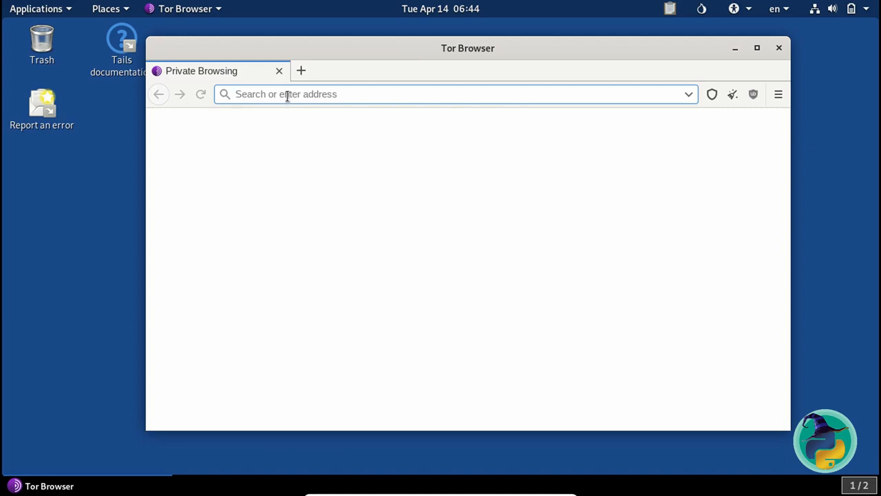
text(hidden wiki)
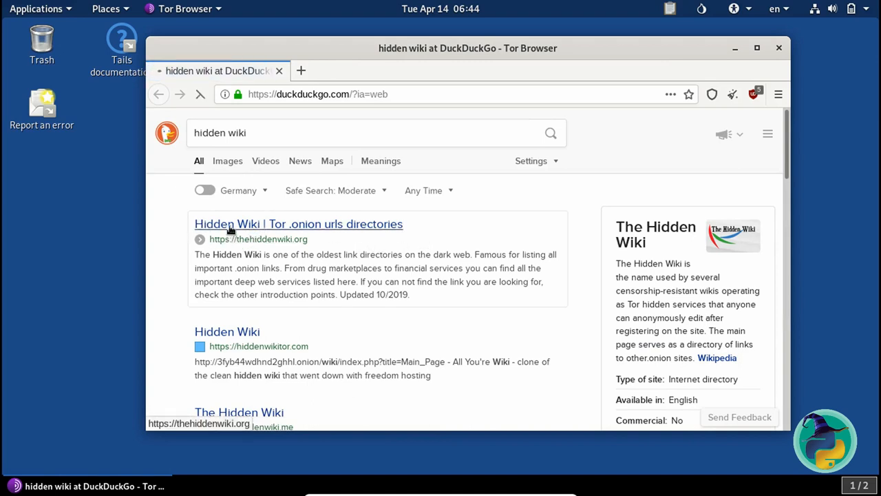
Load The Hidden Wiki from the 'Hidden Wiki | Tor .onion urls directories' result.
click(298, 223)
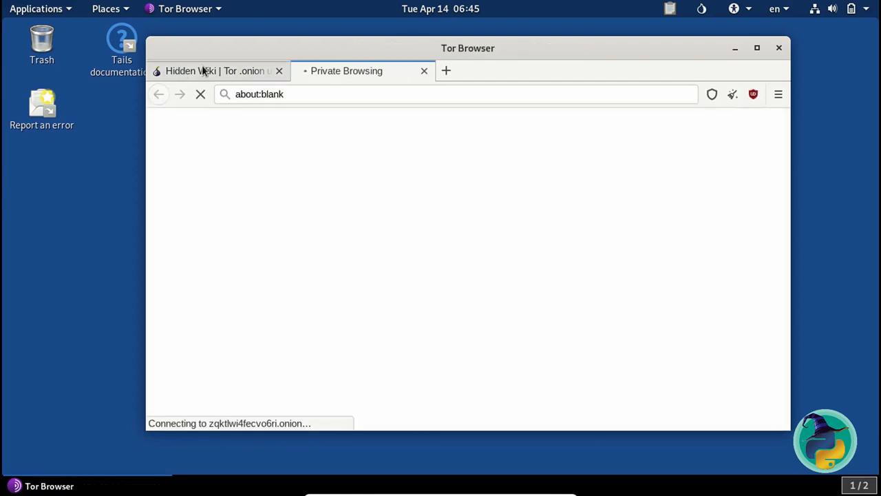
mouse_move(231, 71)
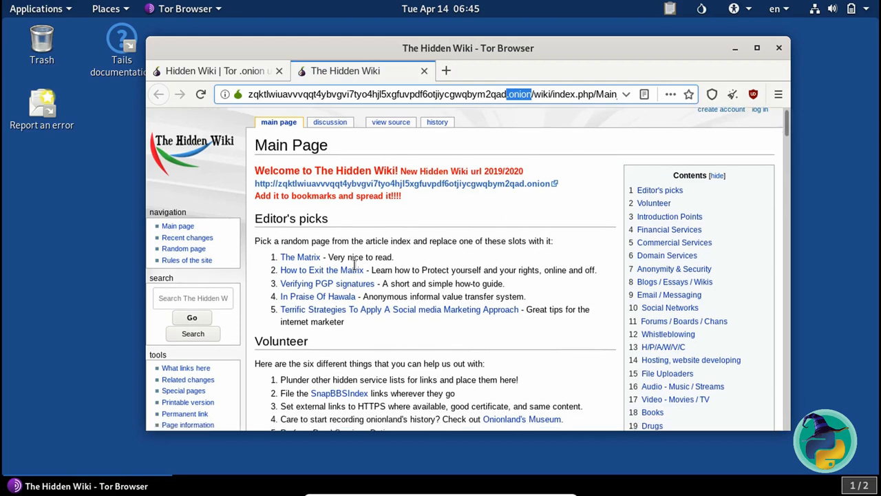
Scroll The Hidden Wiki to Commercial Services and follow the Guns Dark Market onion link.
scroll(down, 3)
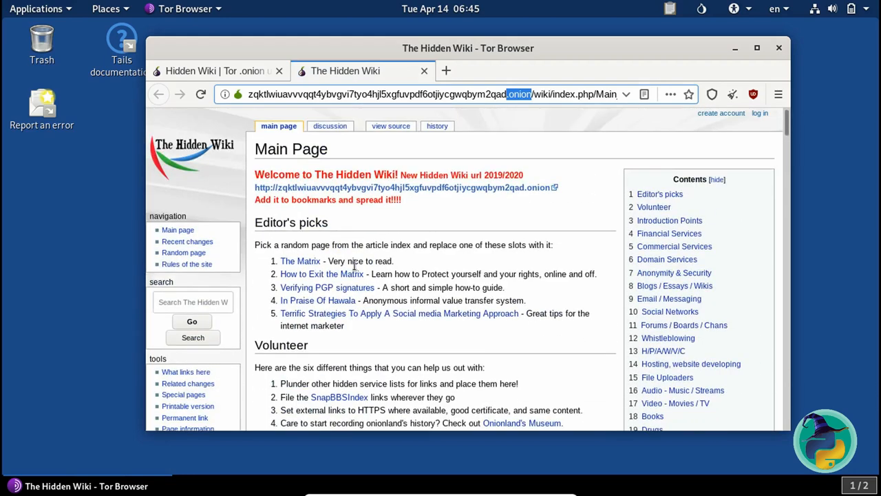
mouse_move(241, 246)
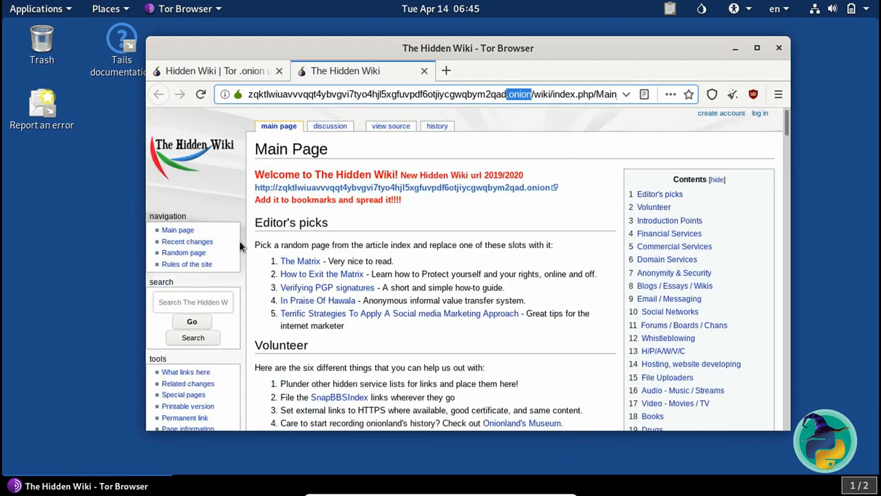
mouse_move(453, 365)
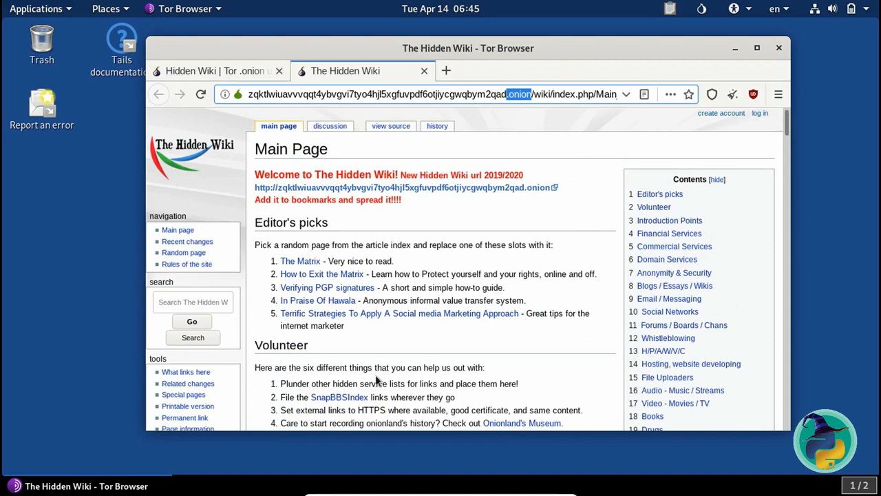
mouse_move(425, 334)
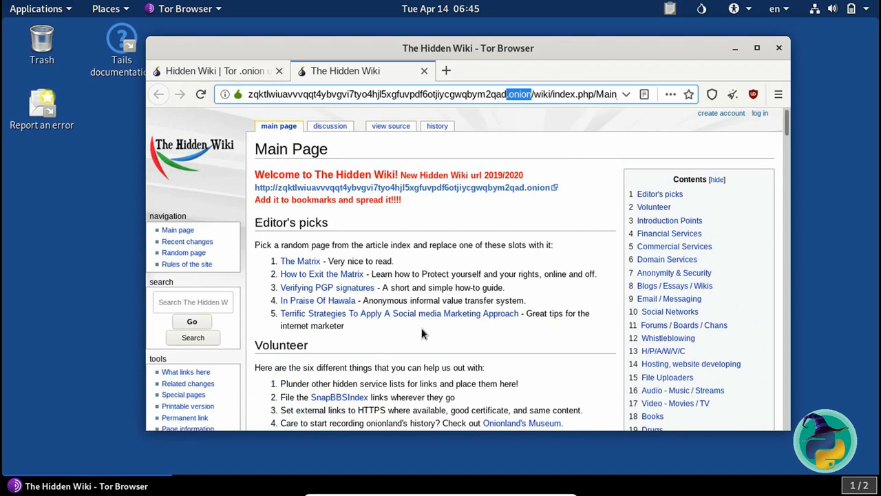
mouse_move(456, 338)
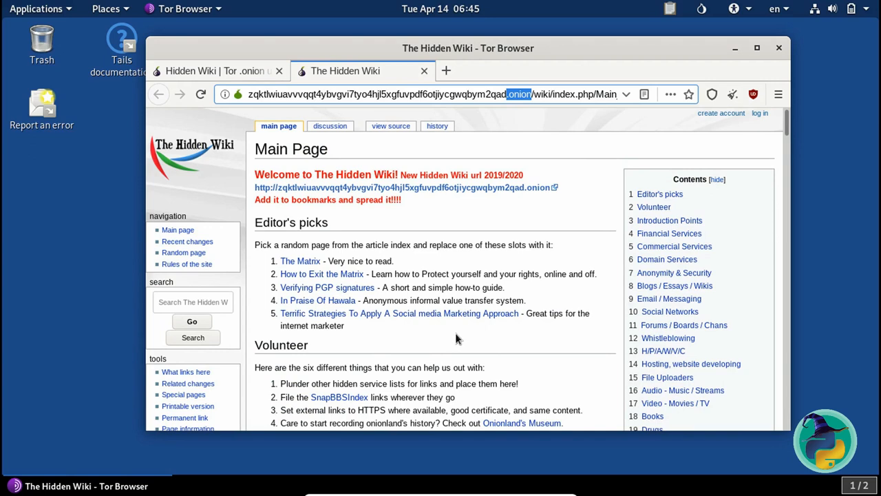
scroll(down, 3)
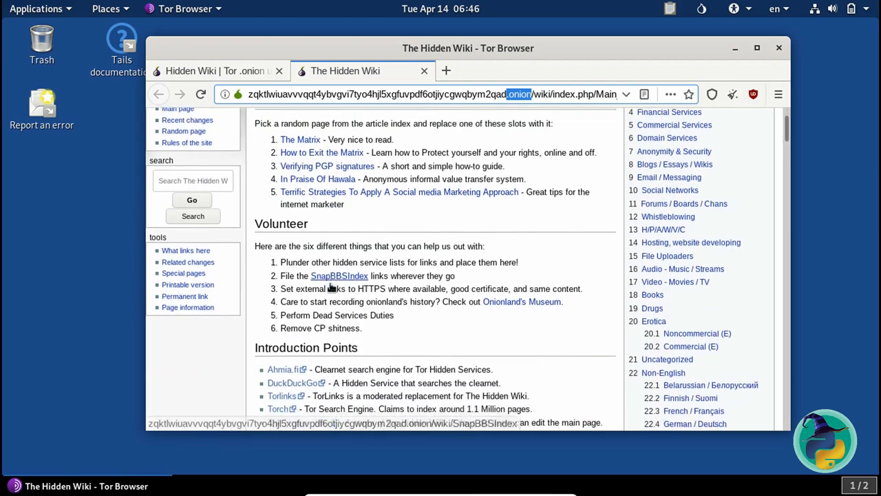
scroll(down, 3)
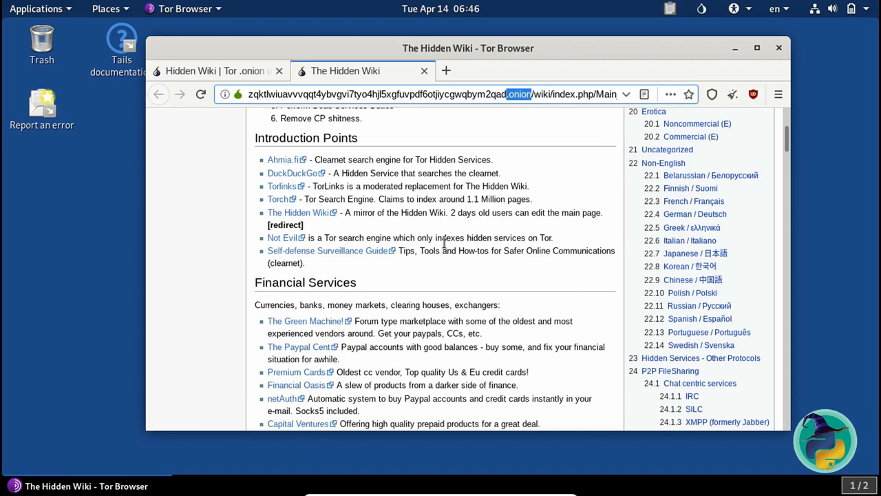
scroll(down, 3)
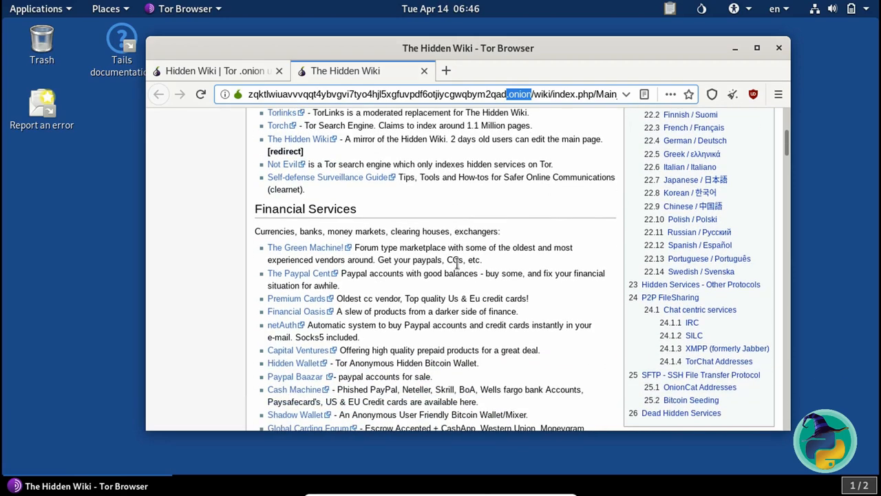
scroll(down, 3)
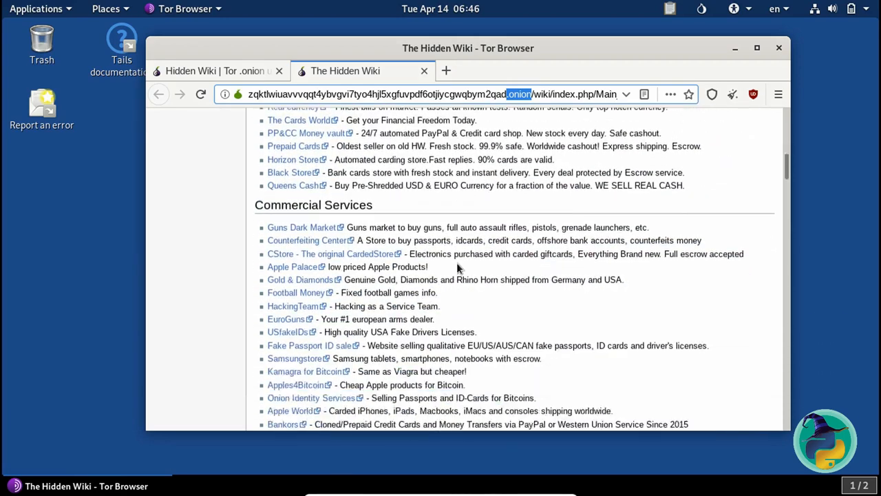
scroll(down, 3)
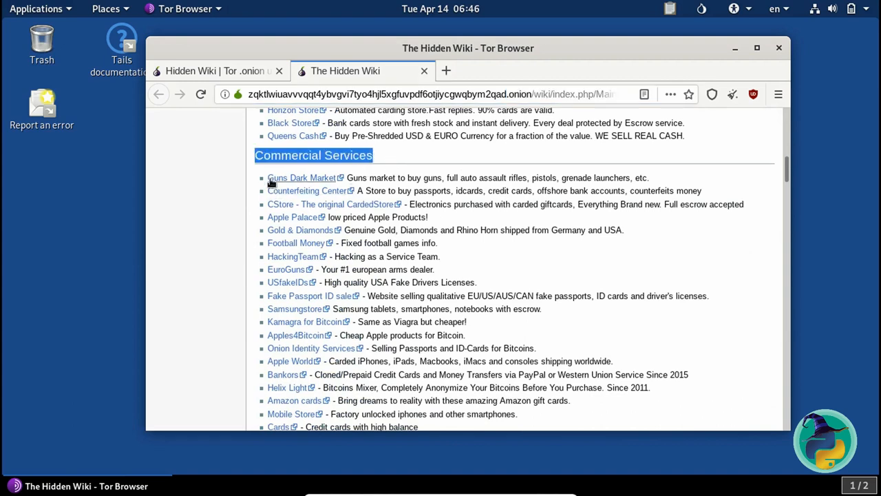
mouse_move(300, 190)
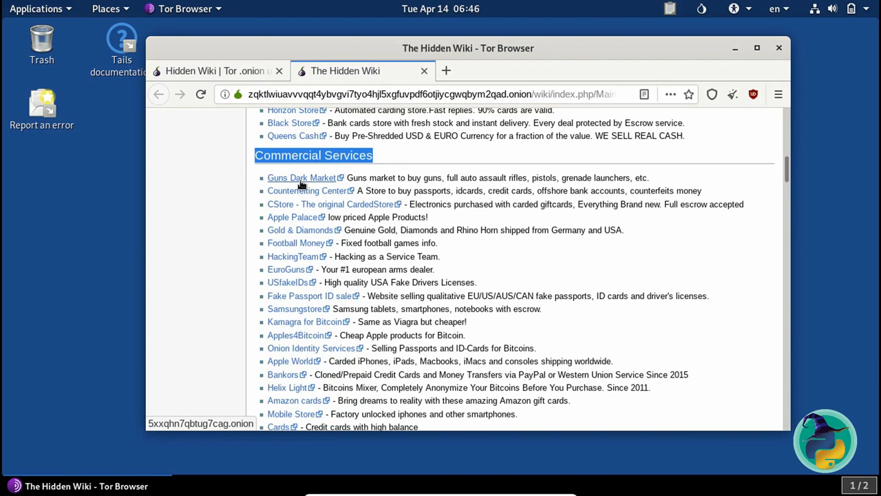
click(300, 176)
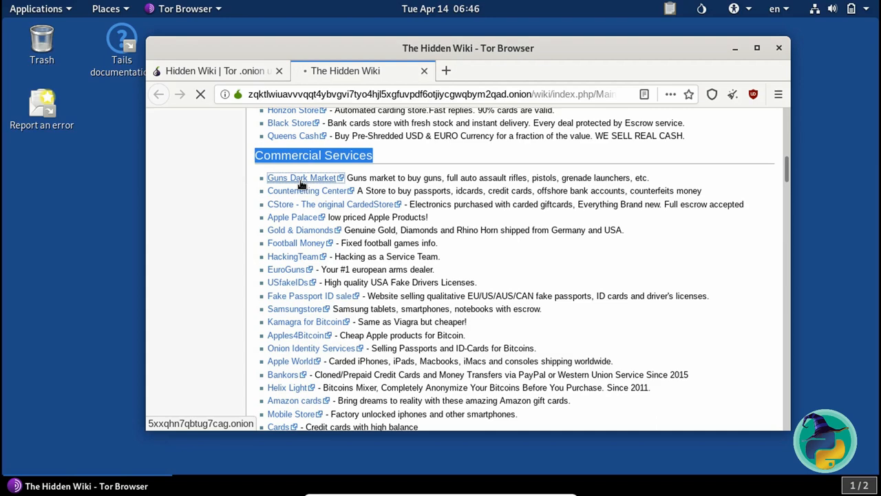
Browse the BMG (Black Market Guns) listings of handguns and rifles with BTC prices.
click(300, 178)
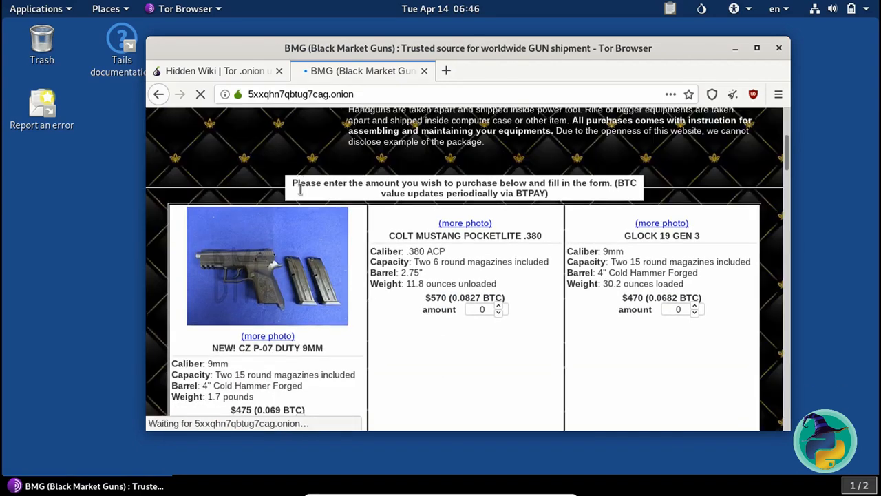
scroll(down, 3)
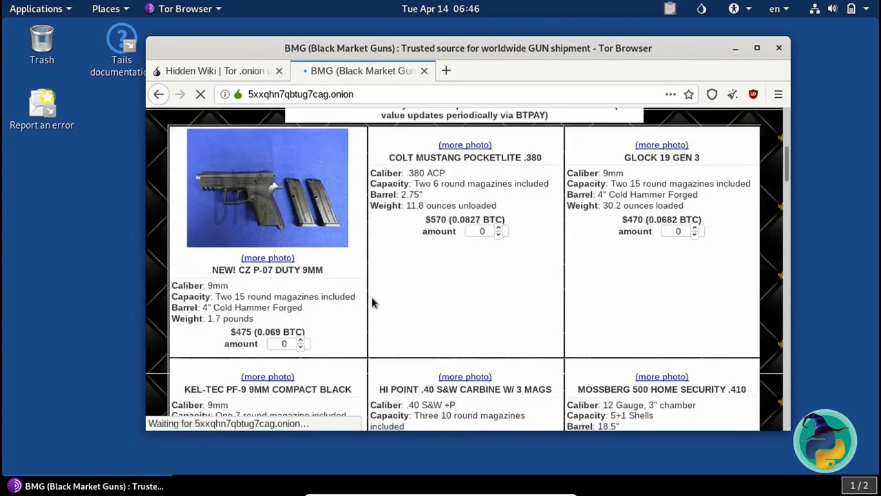
scroll(down, 3)
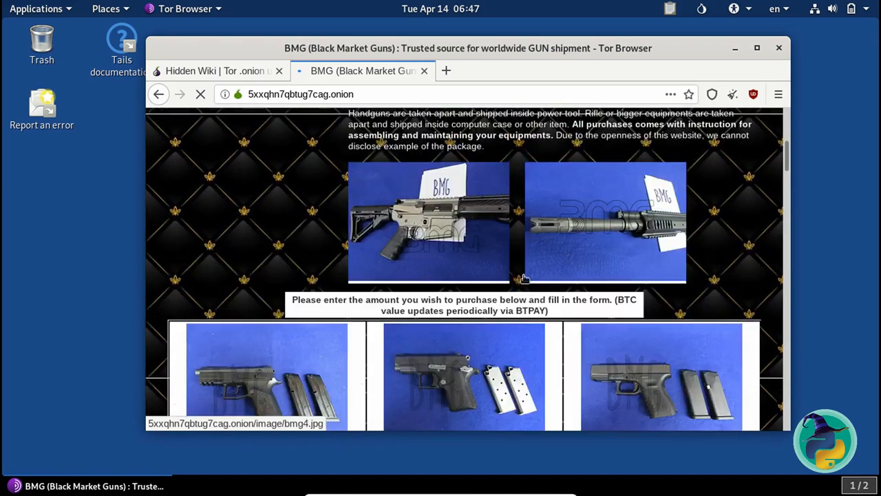
scroll(down, 3)
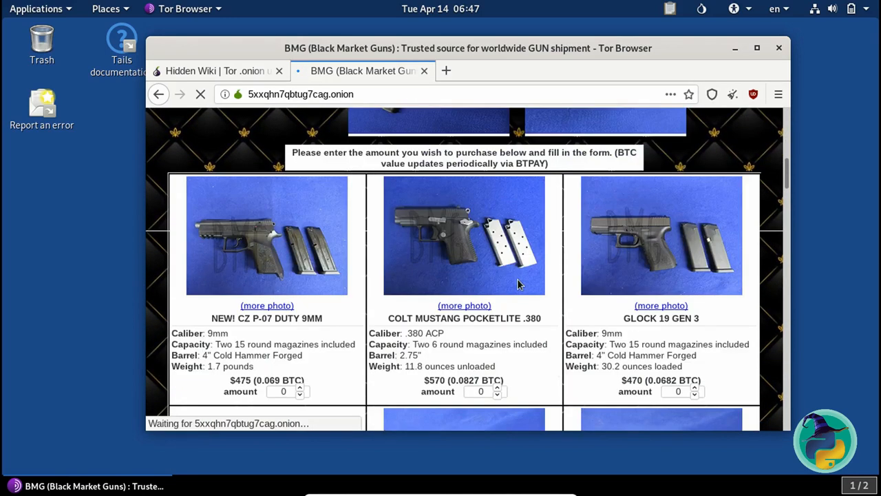
scroll(down, 3)
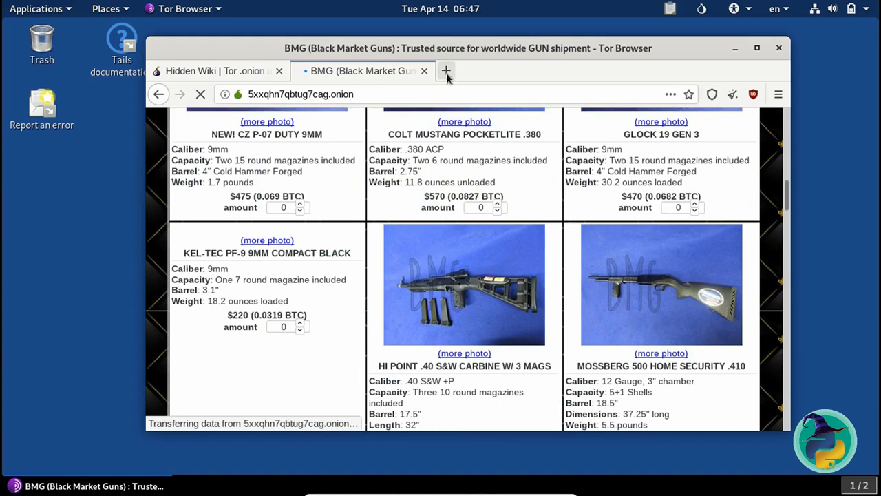
scroll(down, 3)
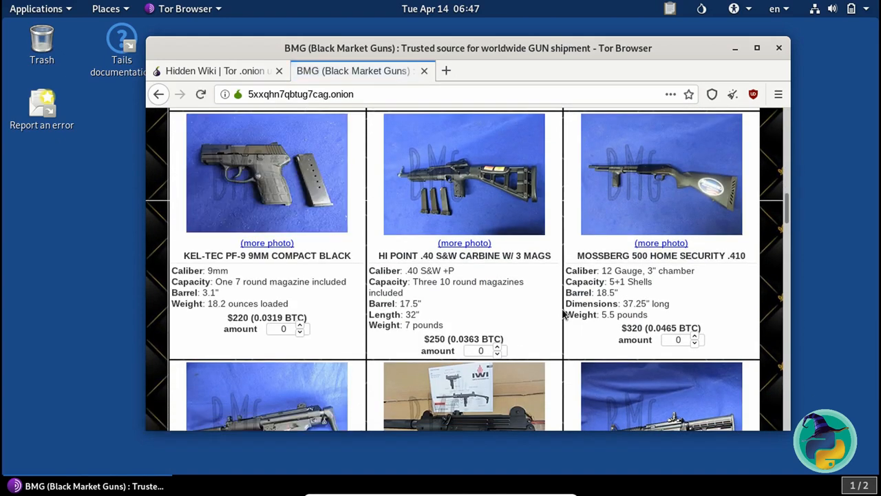
scroll(up, 3)
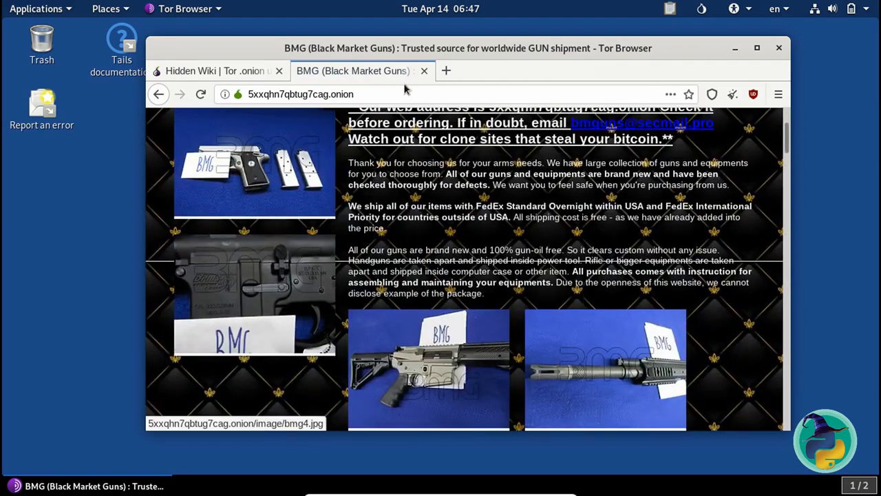
Return the second tab to The Hidden Wiki and scroll through its Commercial Services onion listings.
click(215, 71)
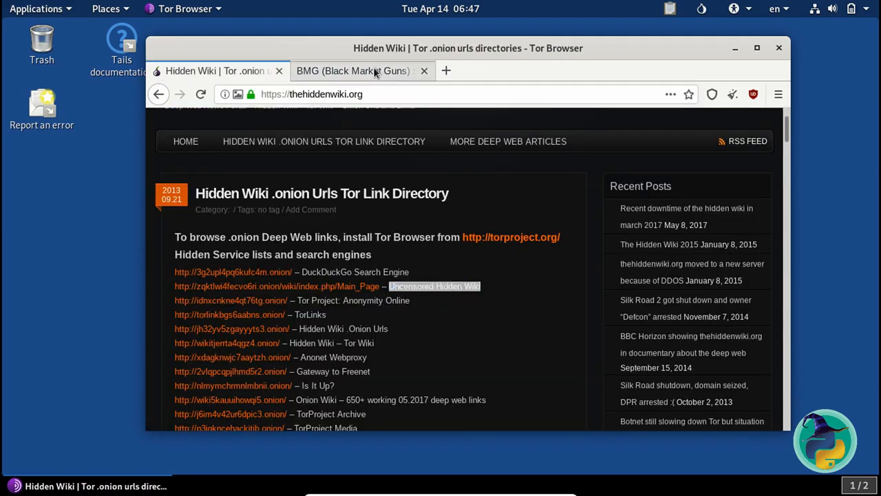
click(353, 70)
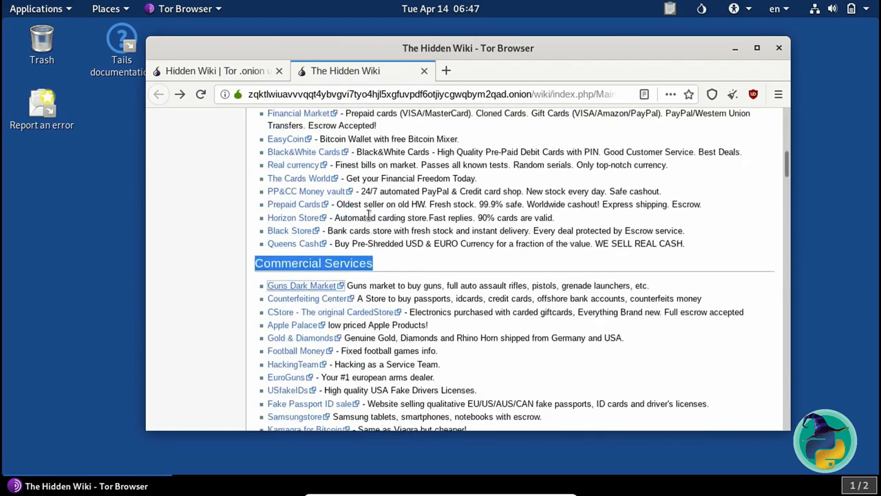
scroll(up, 3)
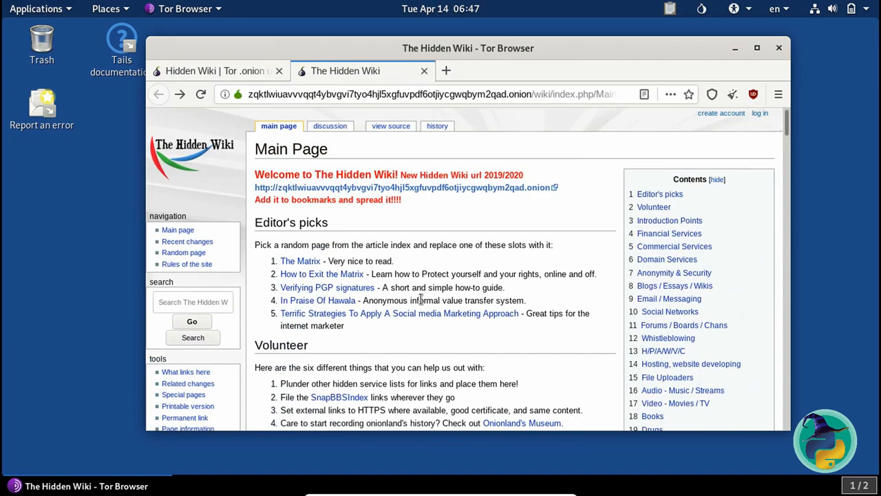
scroll(down, 3)
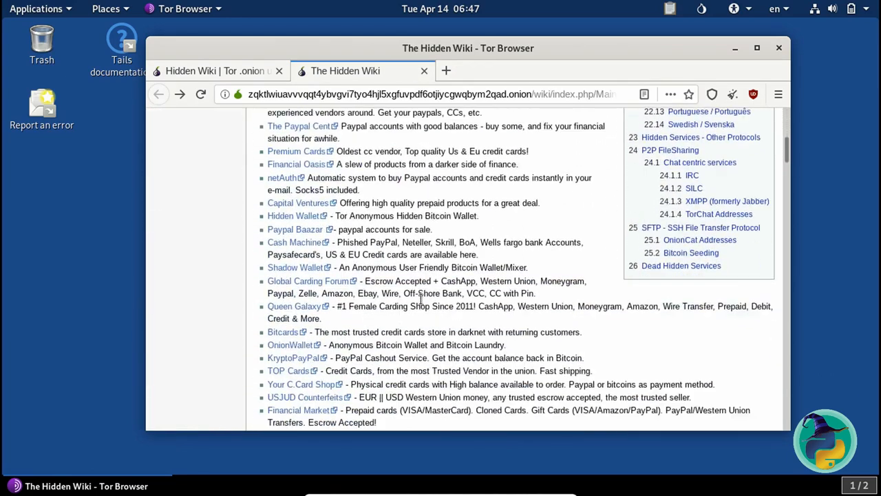
scroll(down, 3)
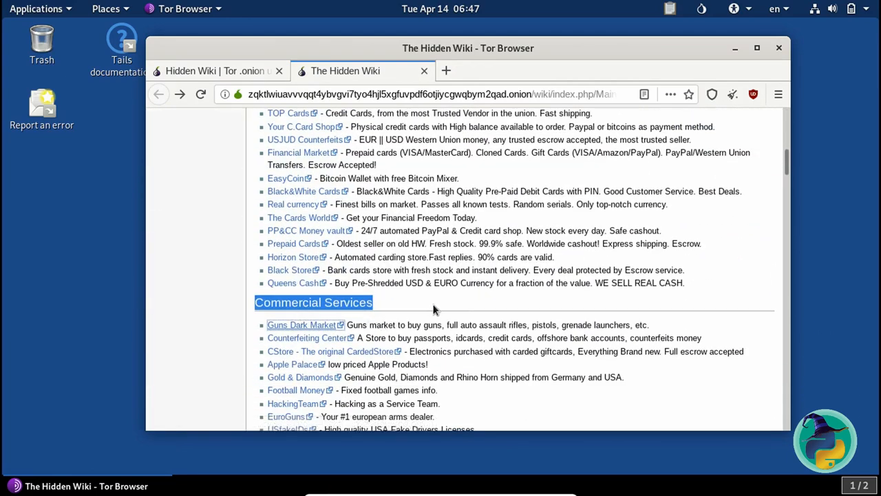
scroll(down, 3)
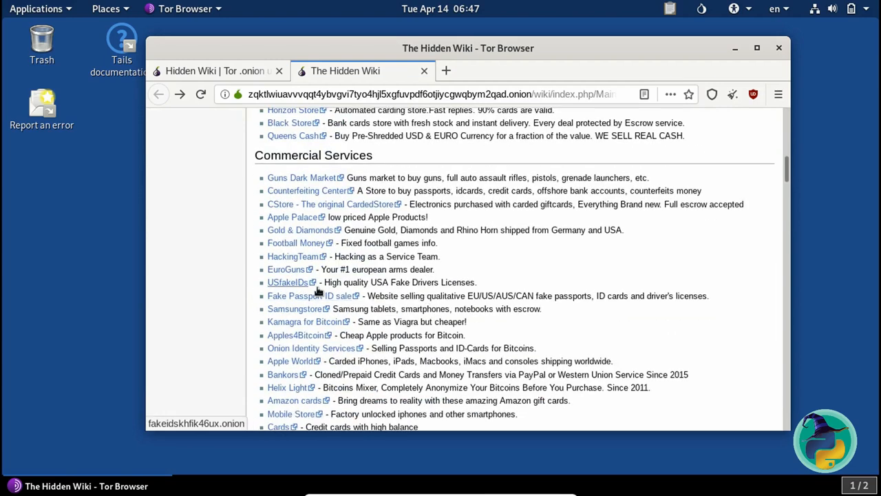
scroll(down, 3)
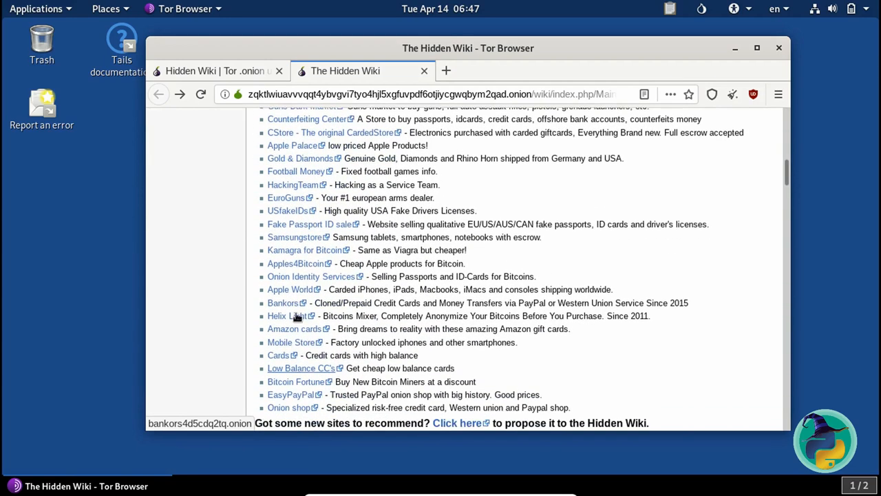
scroll(down, 3)
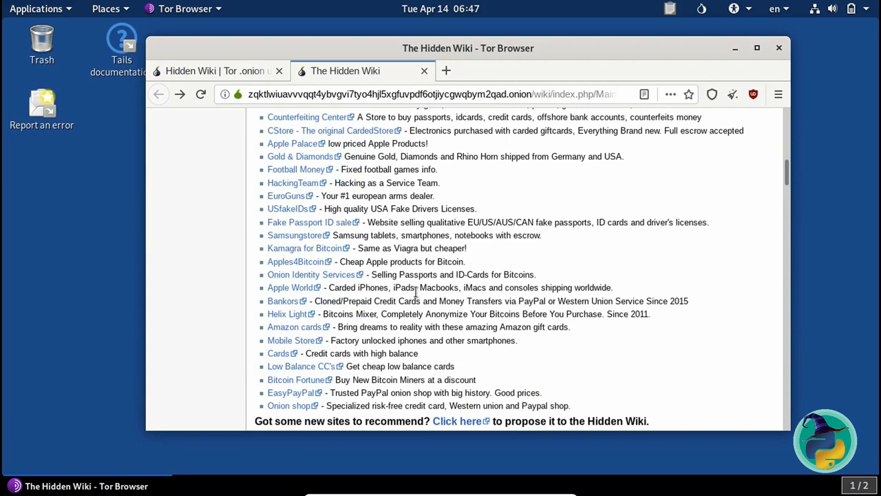